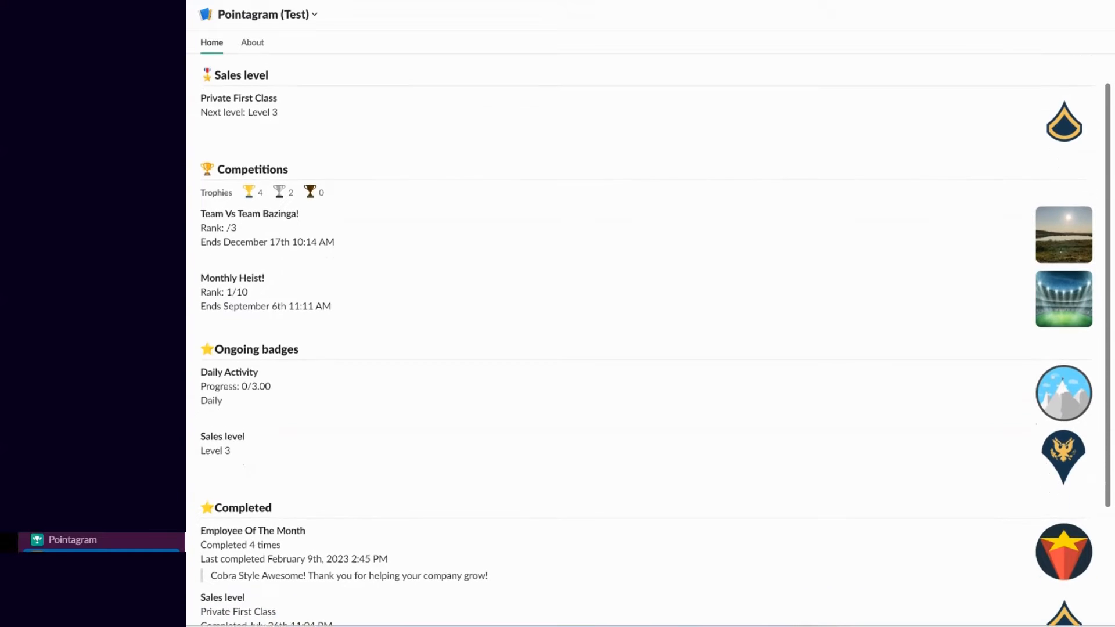
View the Monthly Heist! leaderboard, ranked first with 545 points, then close it.
scroll("down", 3)
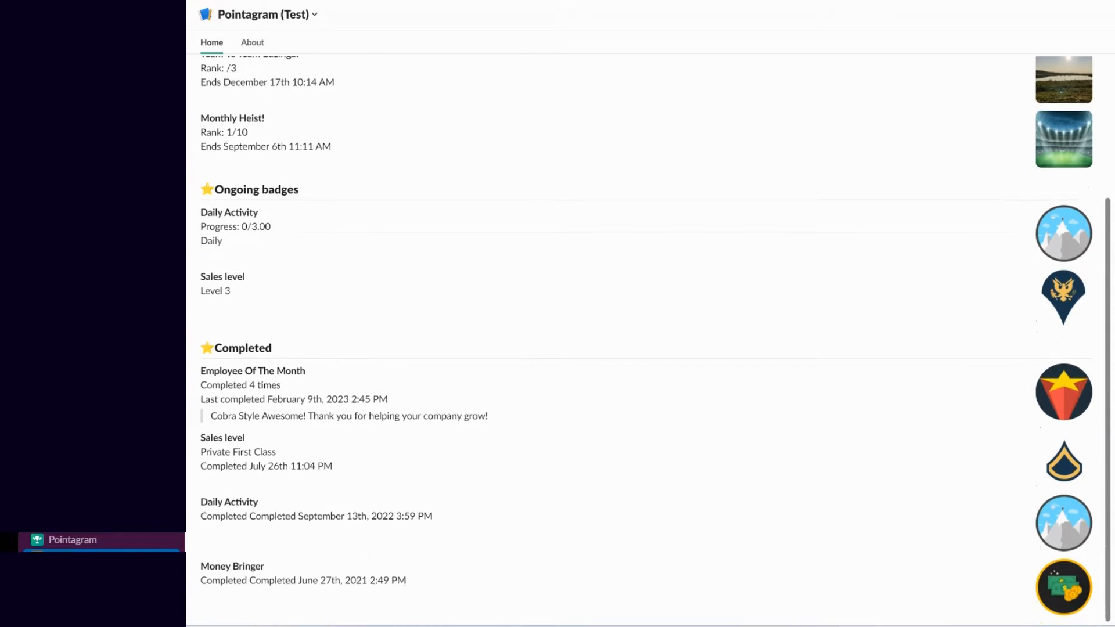
scroll("down", 3)
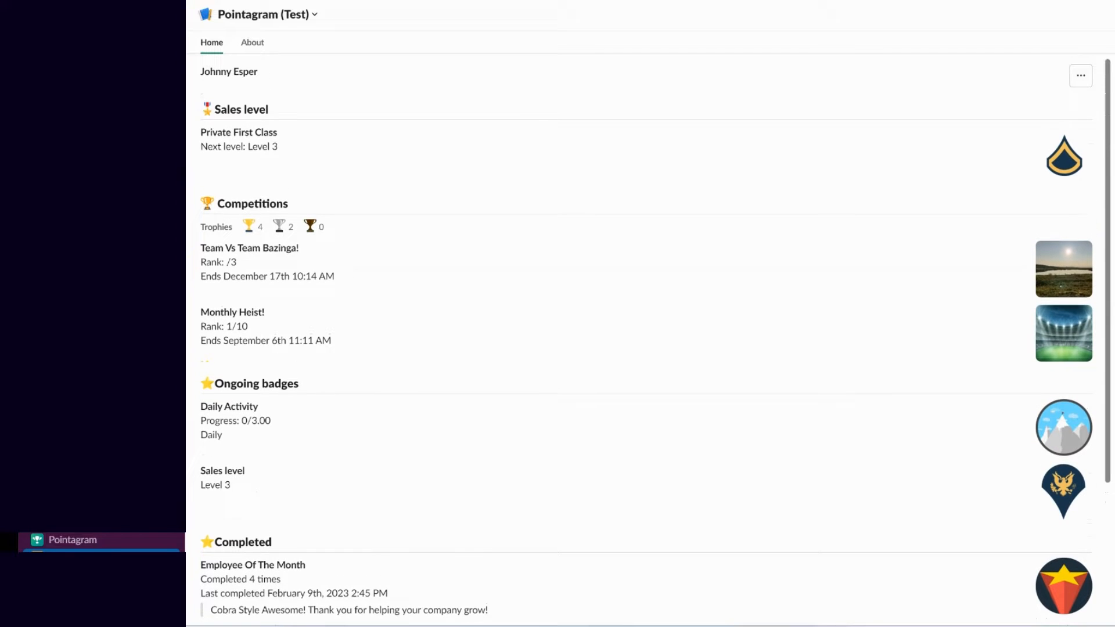
left_click(1080, 75)
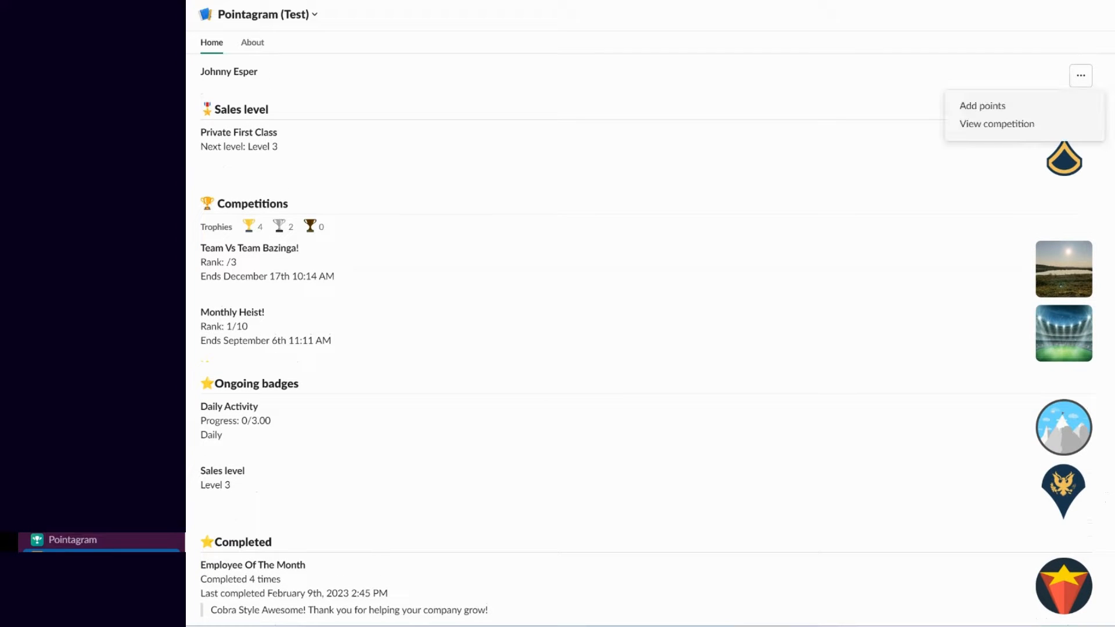
mouse_move(996, 123)
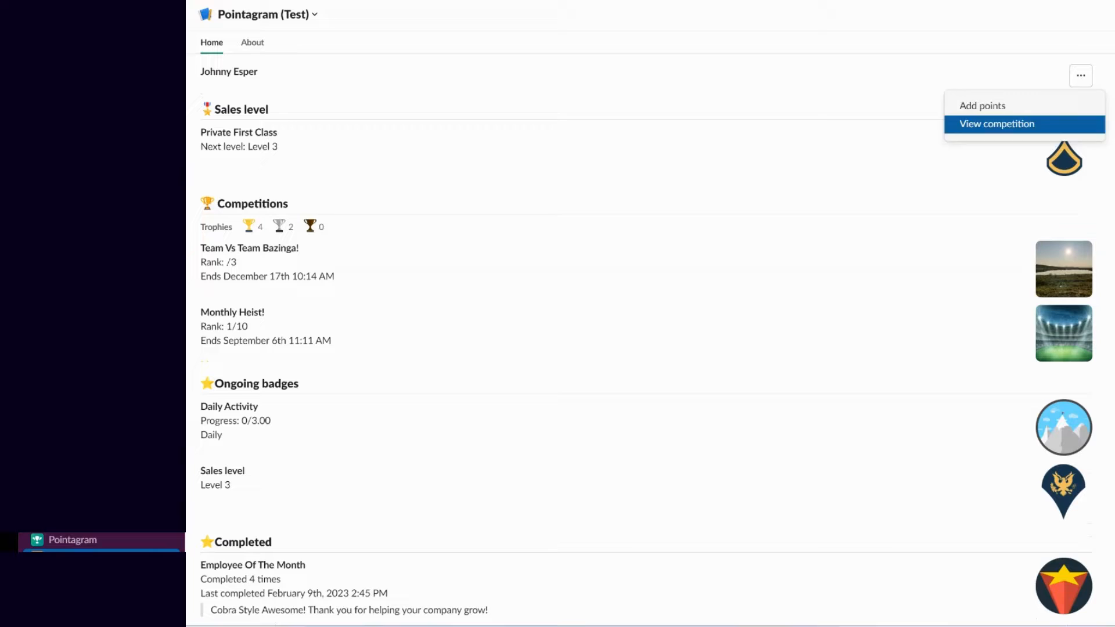
left_click(995, 123)
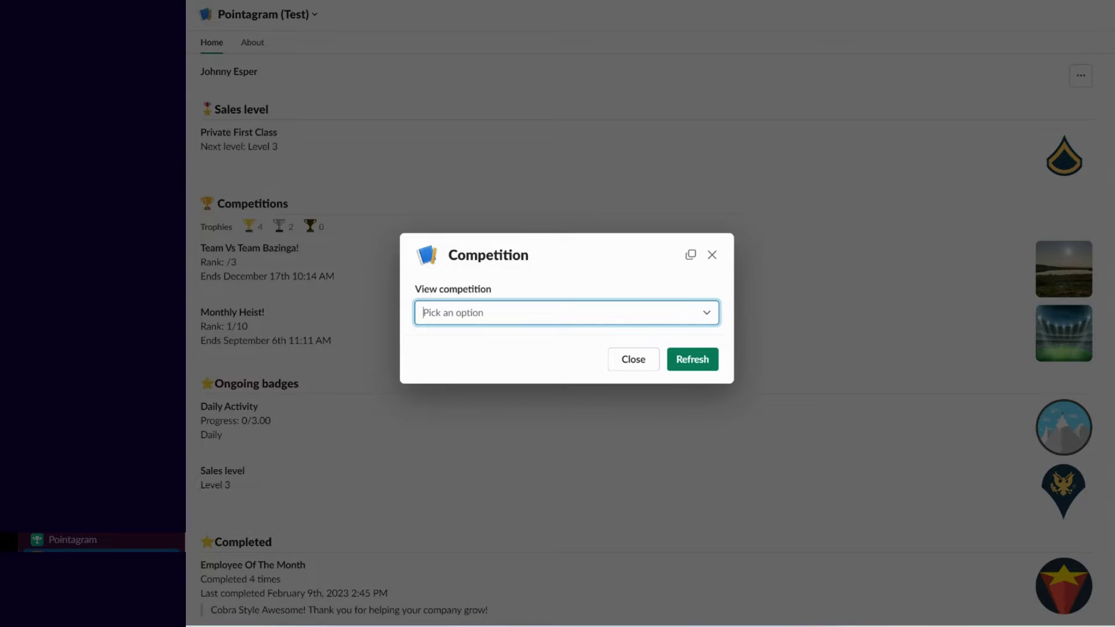
left_click(566, 313)
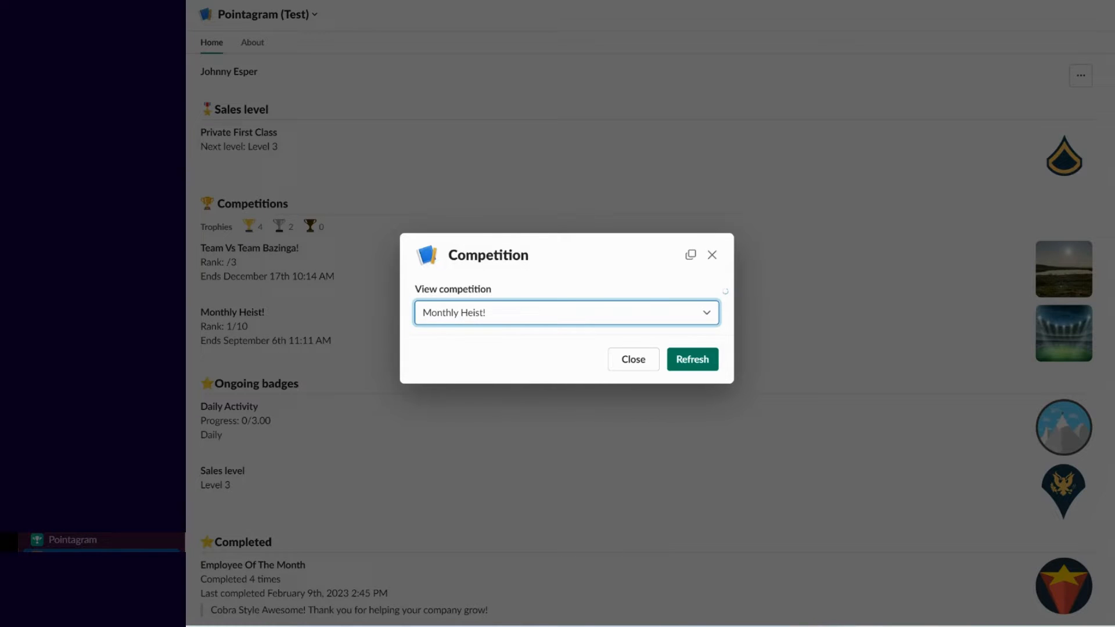
left_click(692, 359)
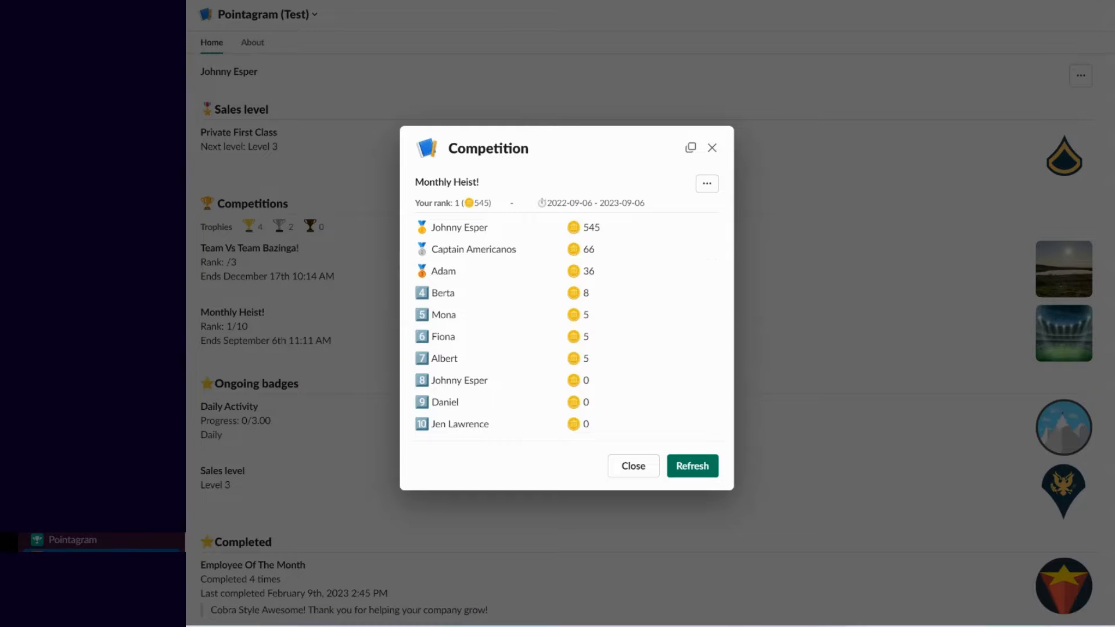
left_click(707, 183)
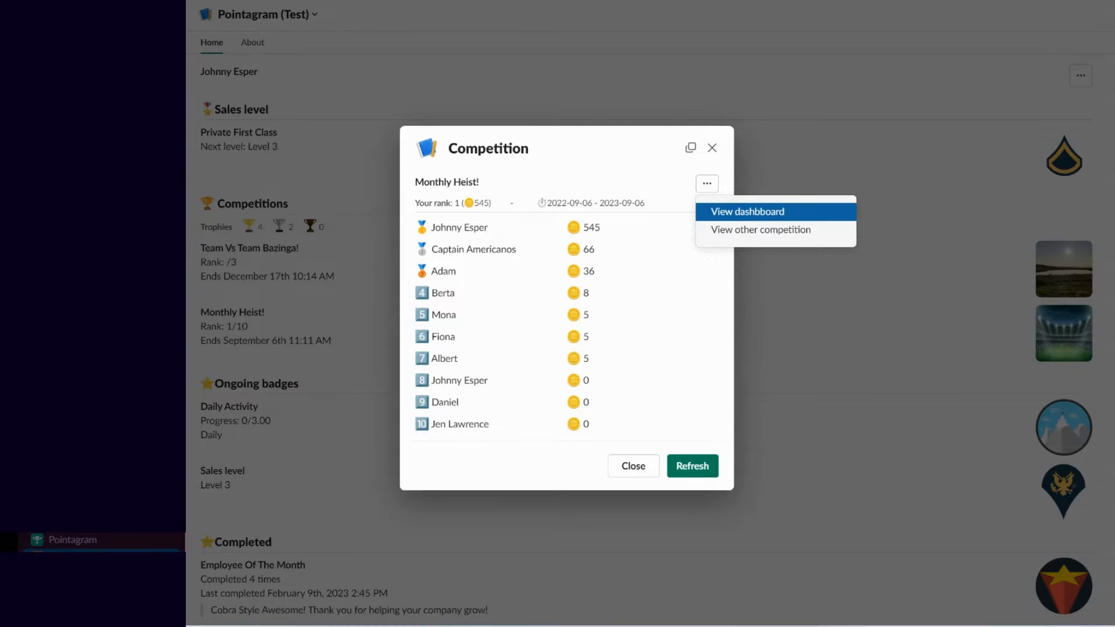
left_click(746, 212)
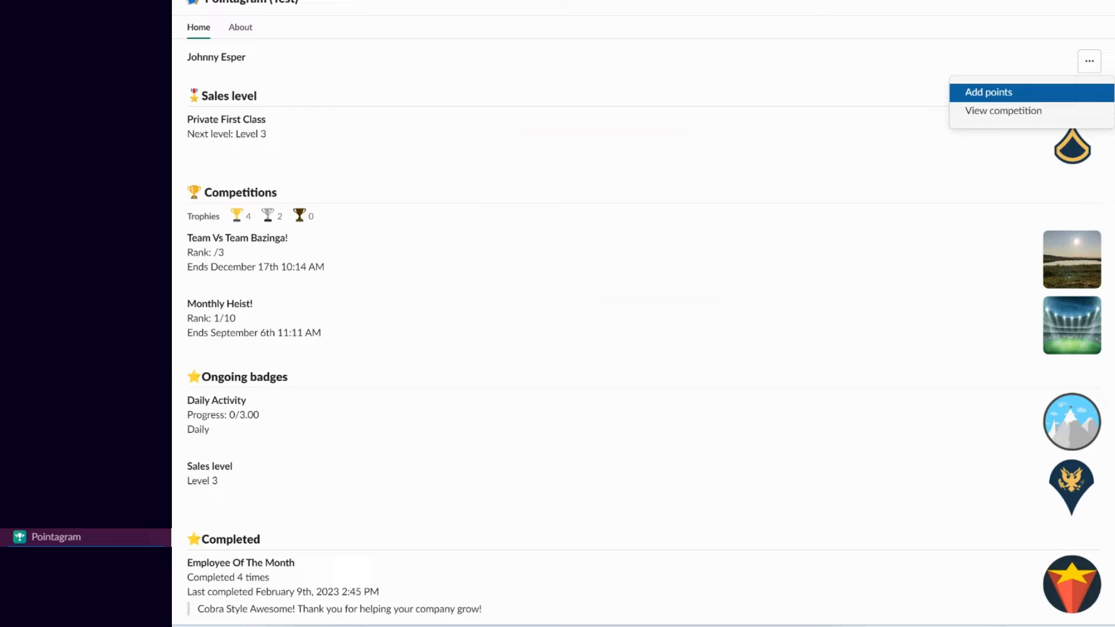
Award Captain Americanos 6 points tagged Great Together with the comment 'Awesome!'.
left_click(988, 92)
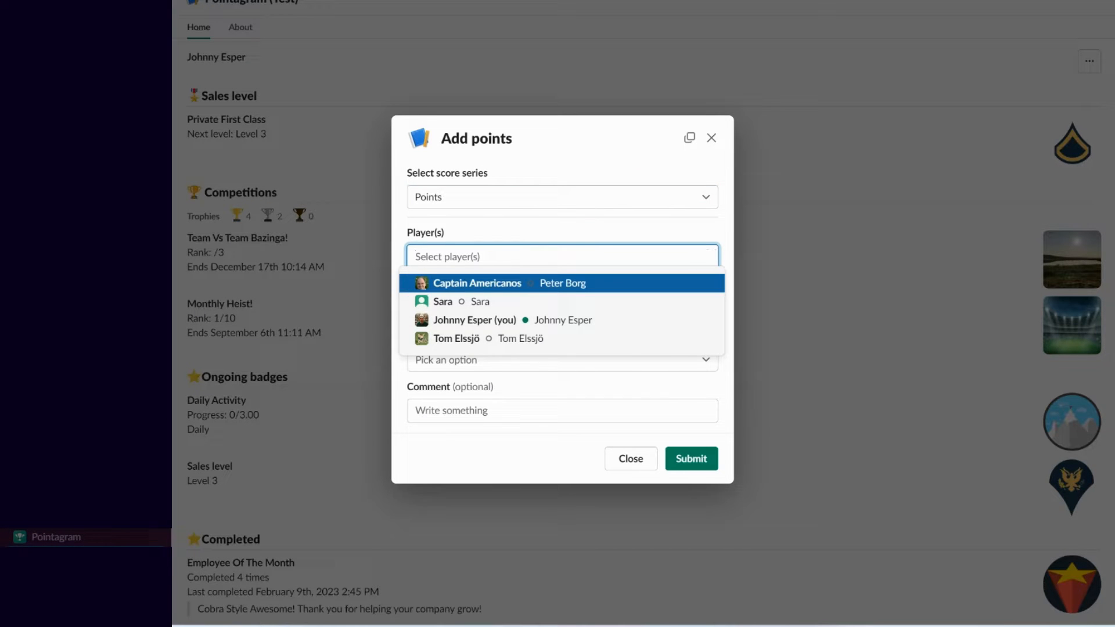
left_click(477, 283)
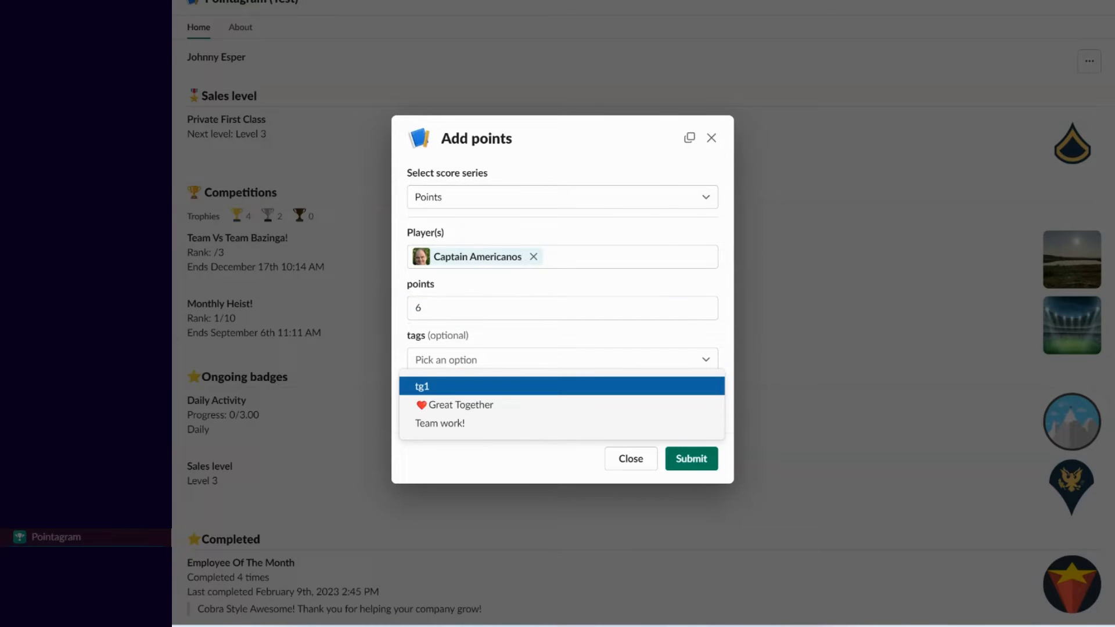
left_click(460, 404)
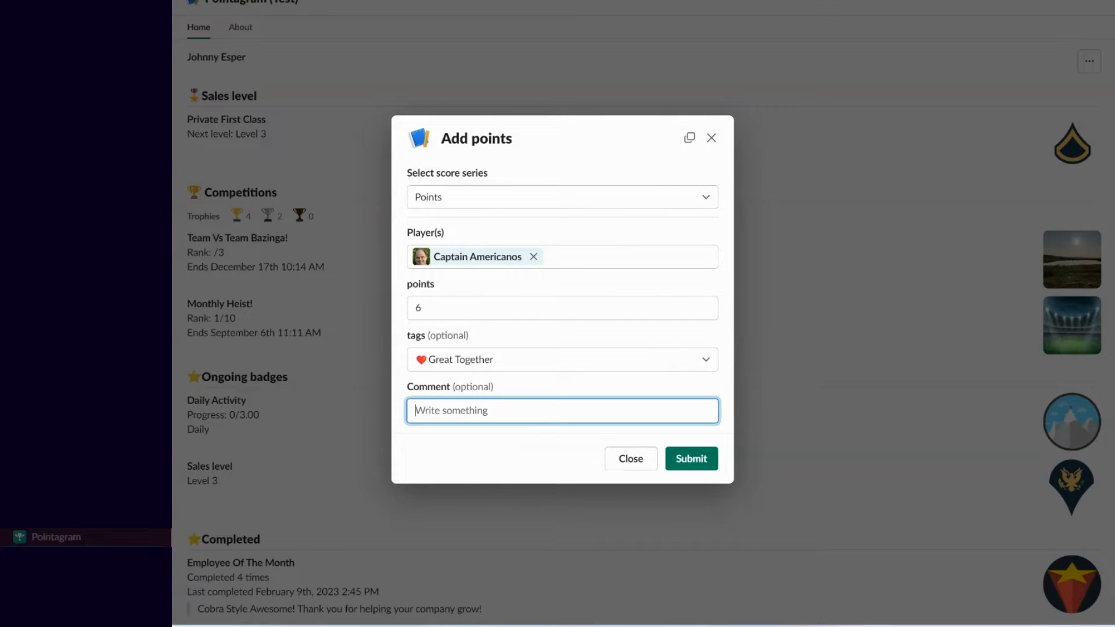
type("Awesome!")
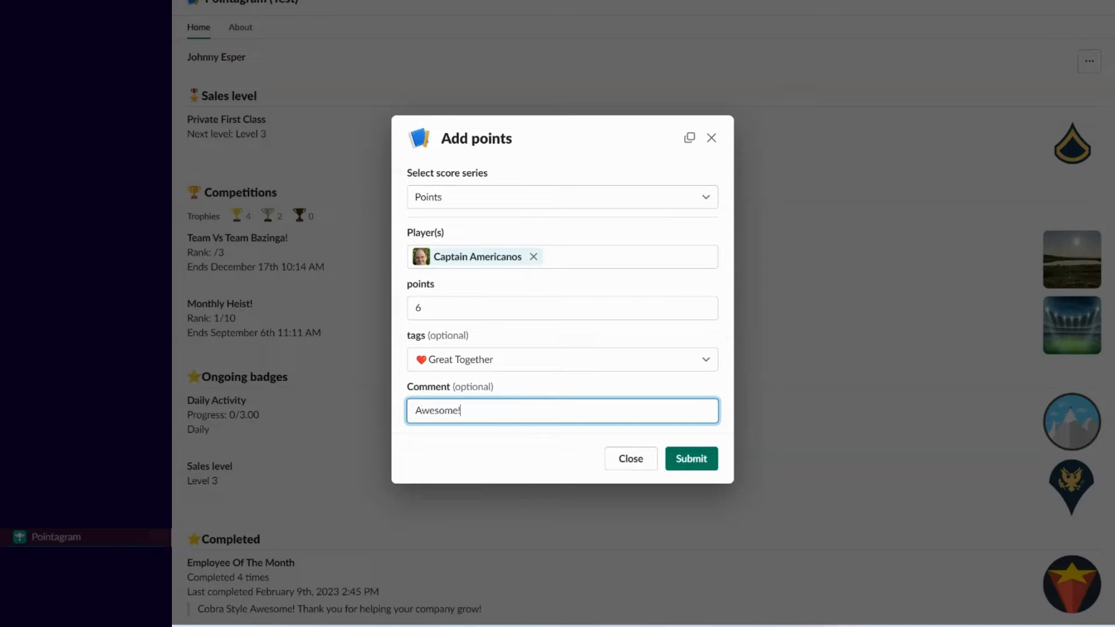
left_click(691, 458)
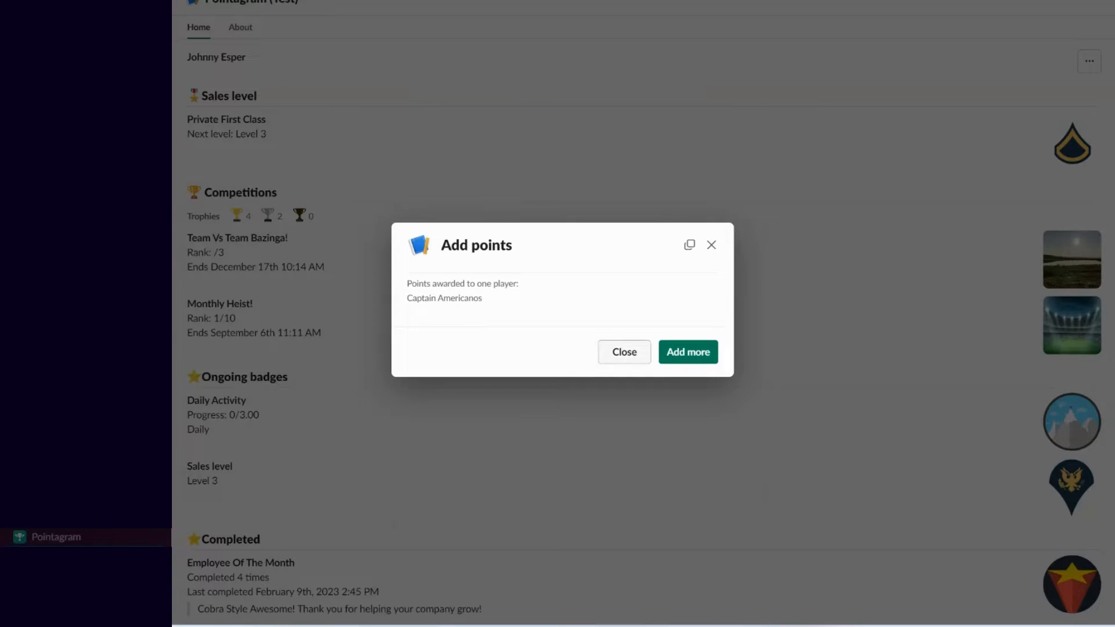
Dismiss the confirmation and browse the Event rewards in the reward store.
left_click(624, 351)
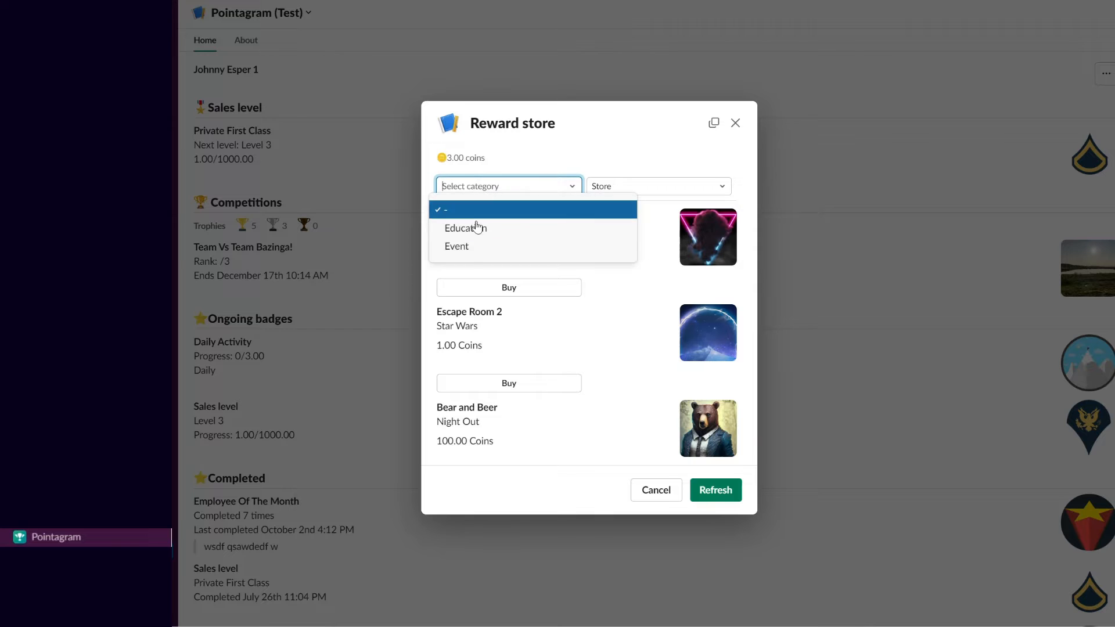
left_click(456, 245)
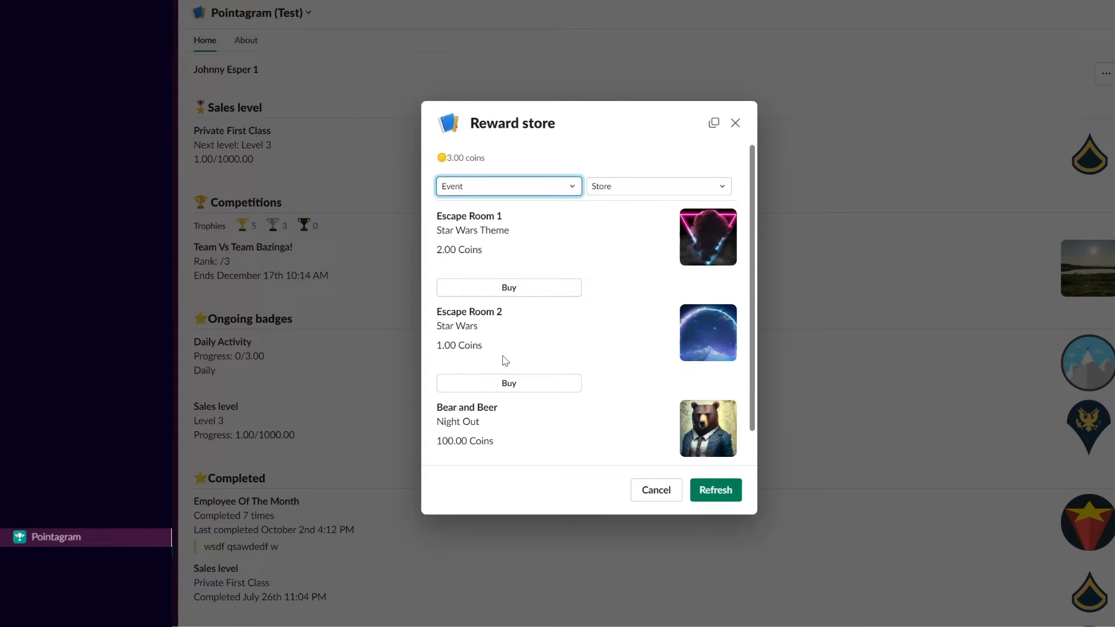
left_click(509, 287)
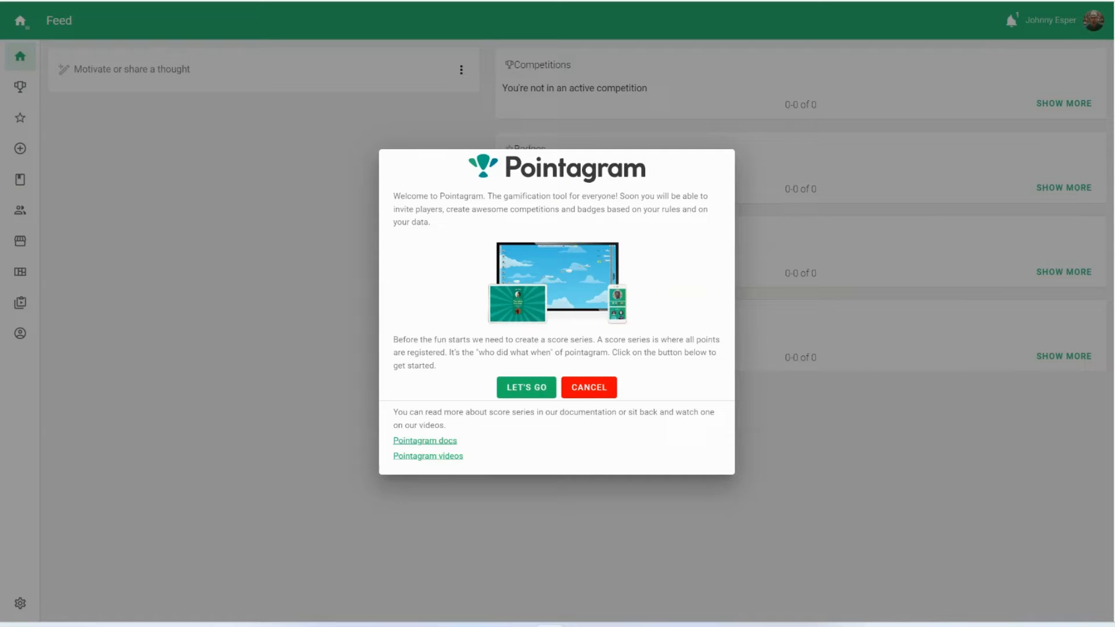
Create the first score series, named 'Points'.
left_click(526, 387)
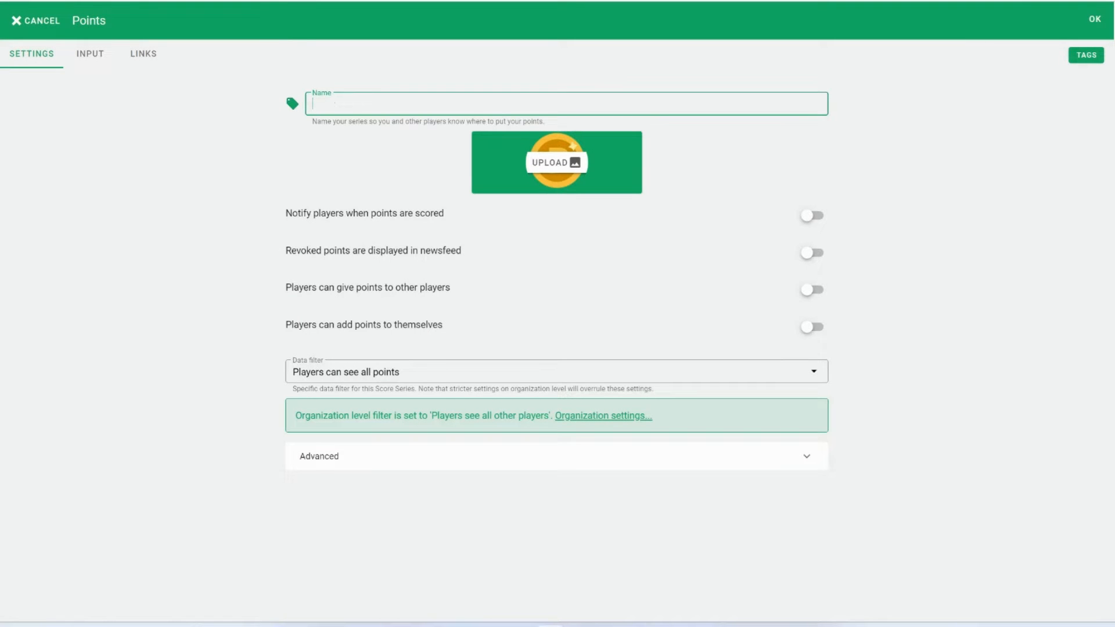
type("Points")
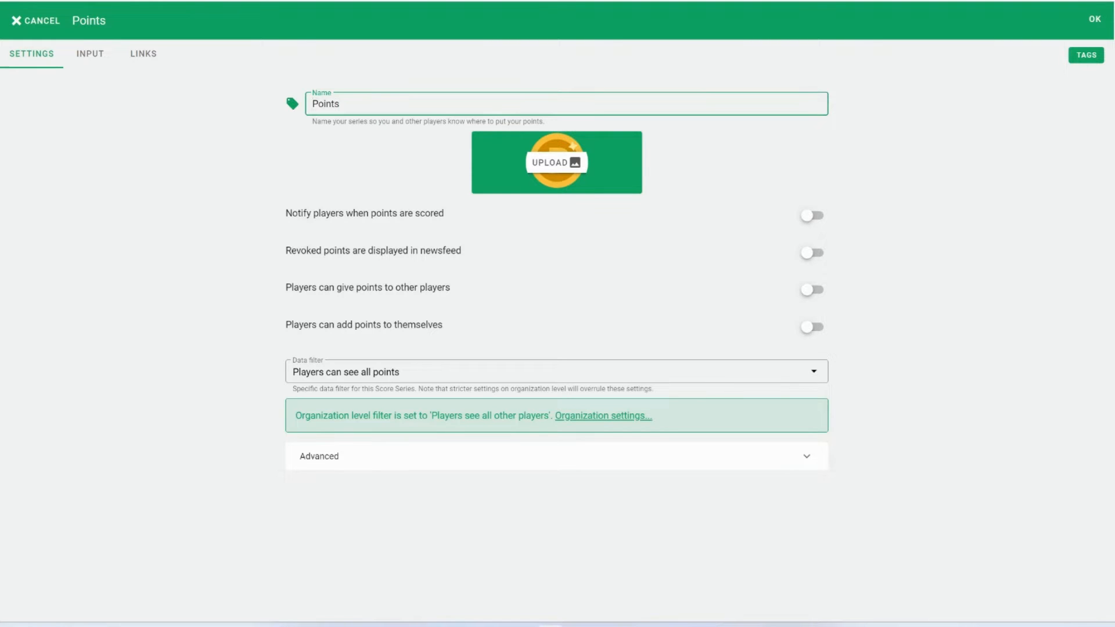
left_click(1095, 19)
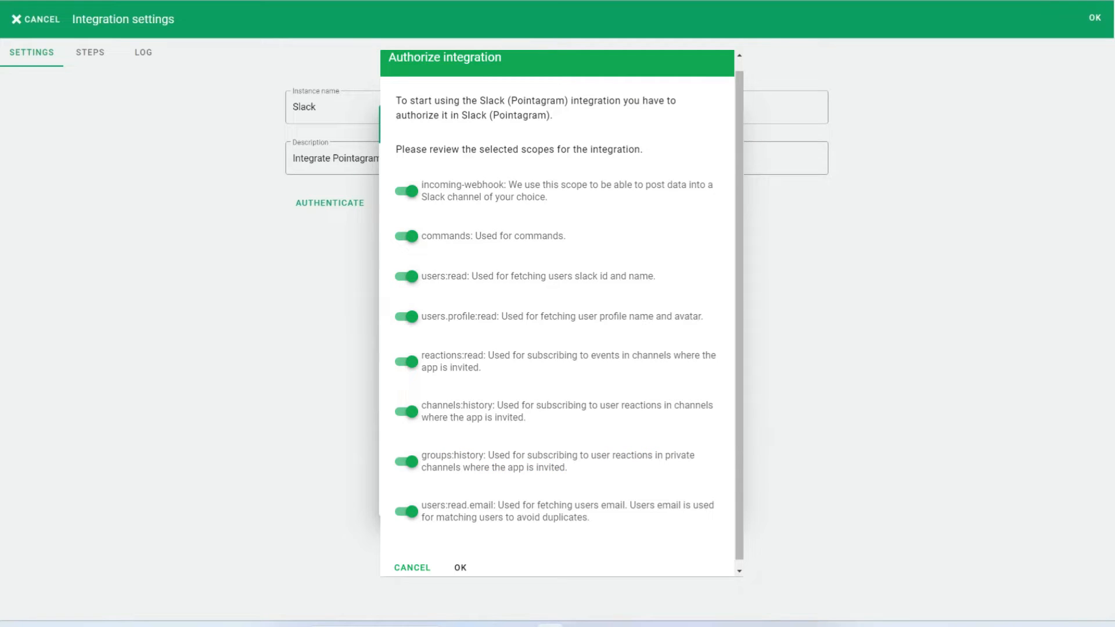
Approve the Slack integration's requested permissions.
left_click(459, 567)
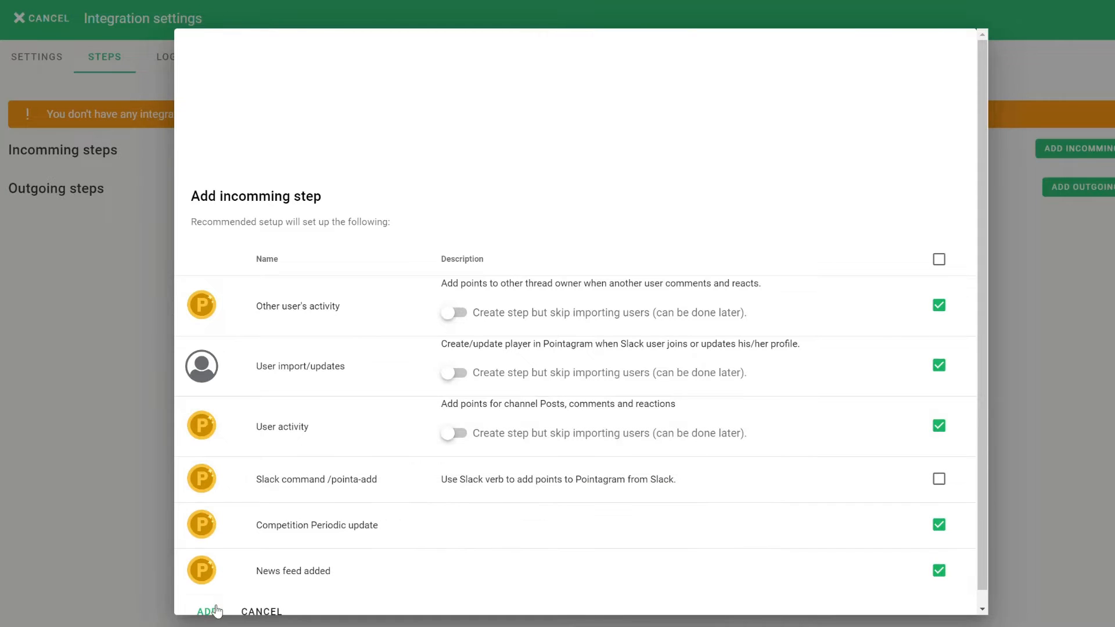
Add Slack steps for user import, activity, competition updates and news feed.
left_click(208, 612)
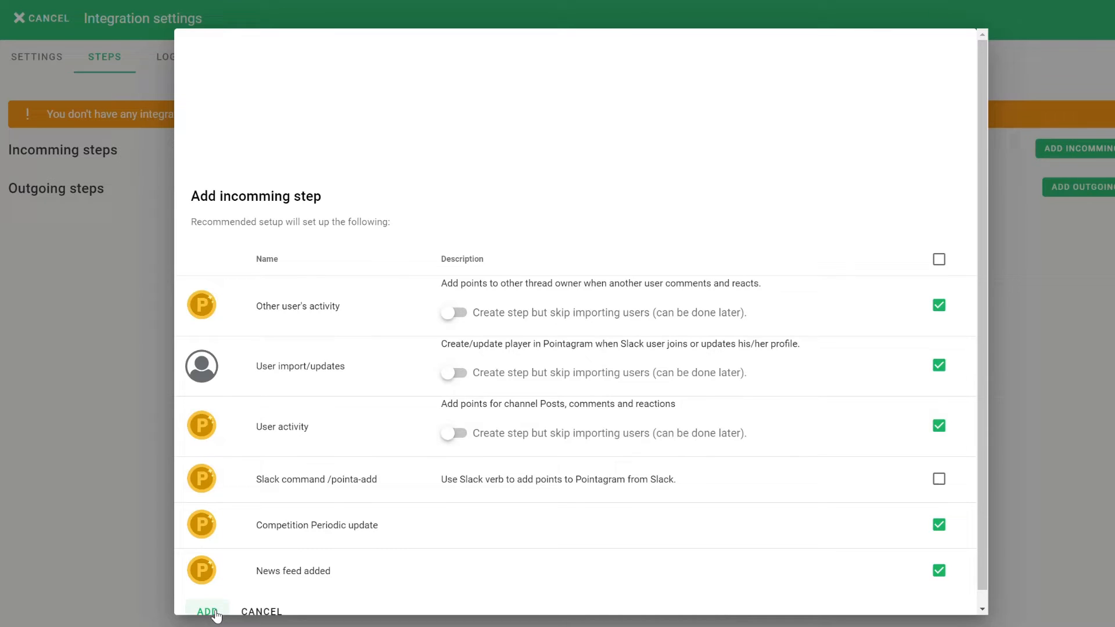
left_click(454, 372)
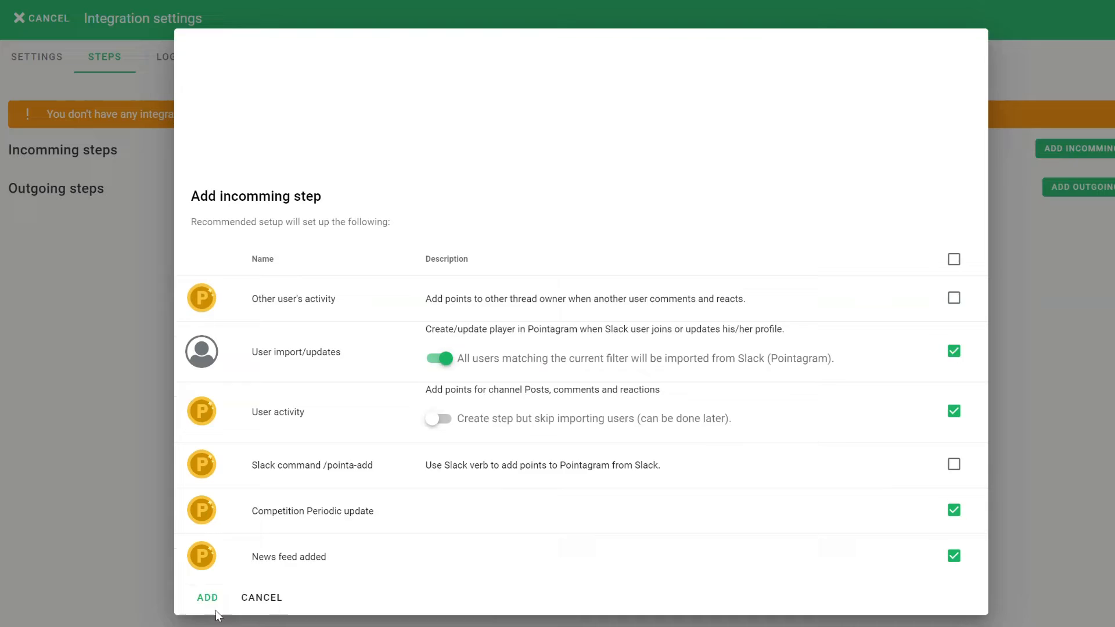
left_click(206, 597)
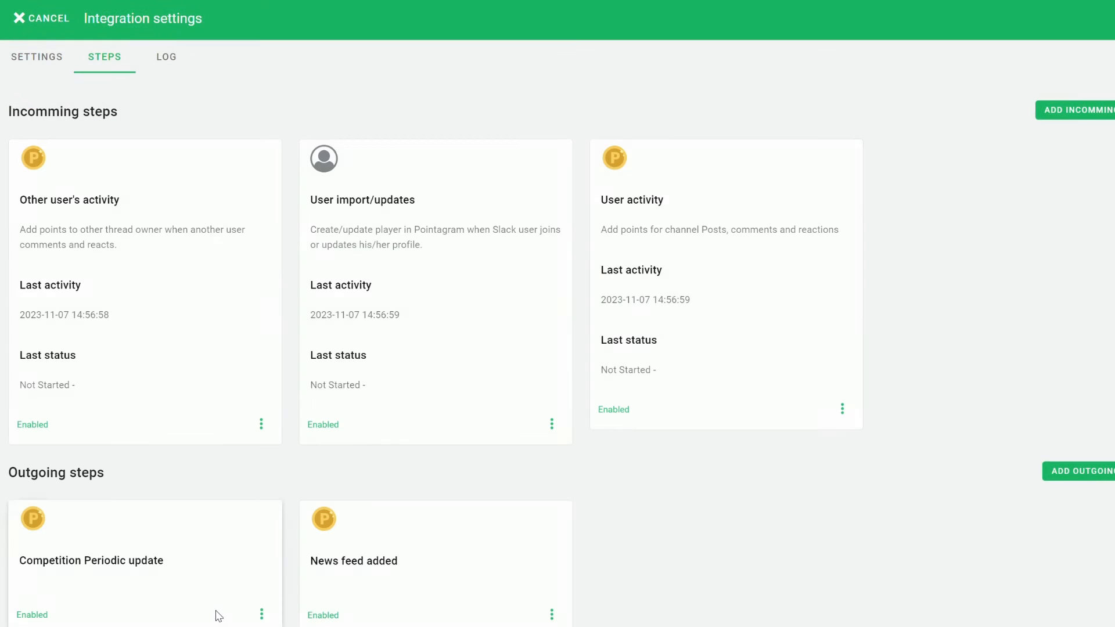
mouse_move(315, 486)
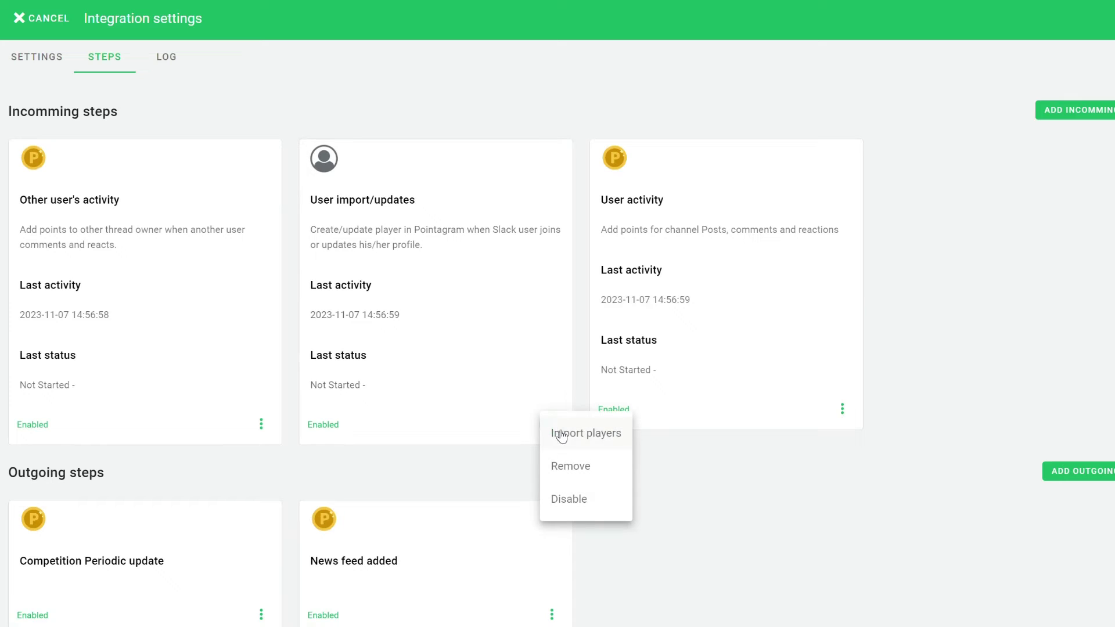
Import Slack users as players, fetching 16 and updating 8.
left_click(586, 433)
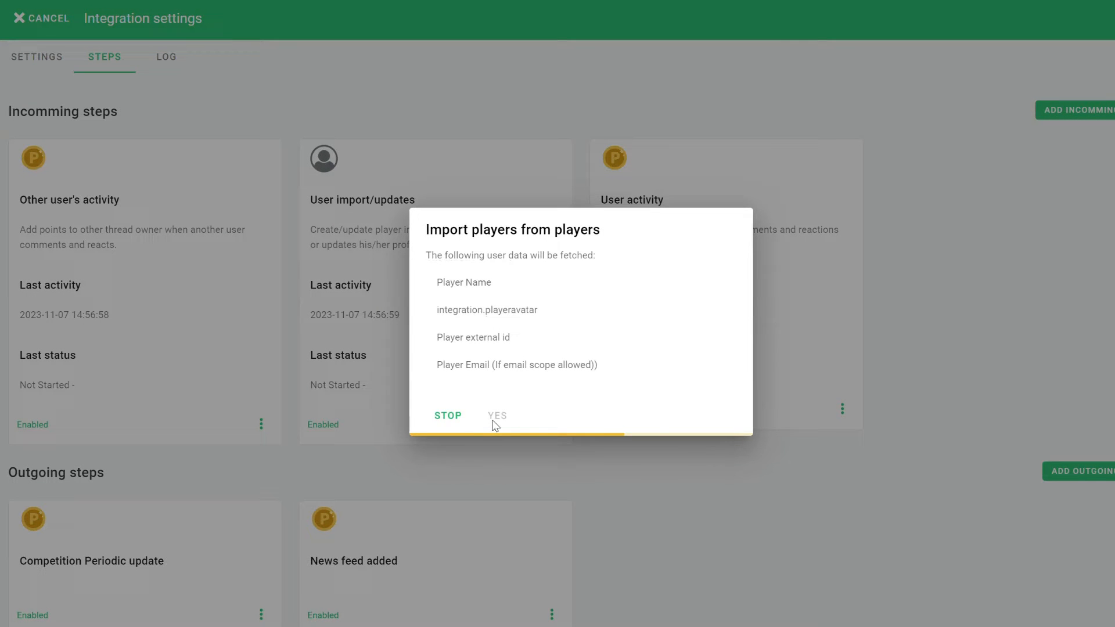
left_click(497, 415)
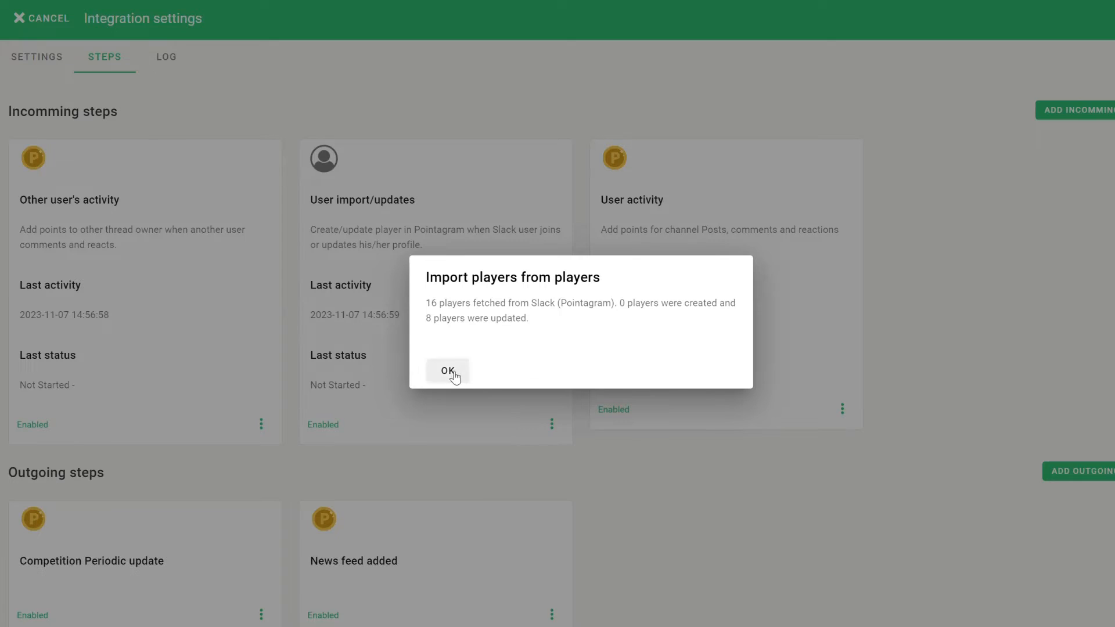
left_click(446, 371)
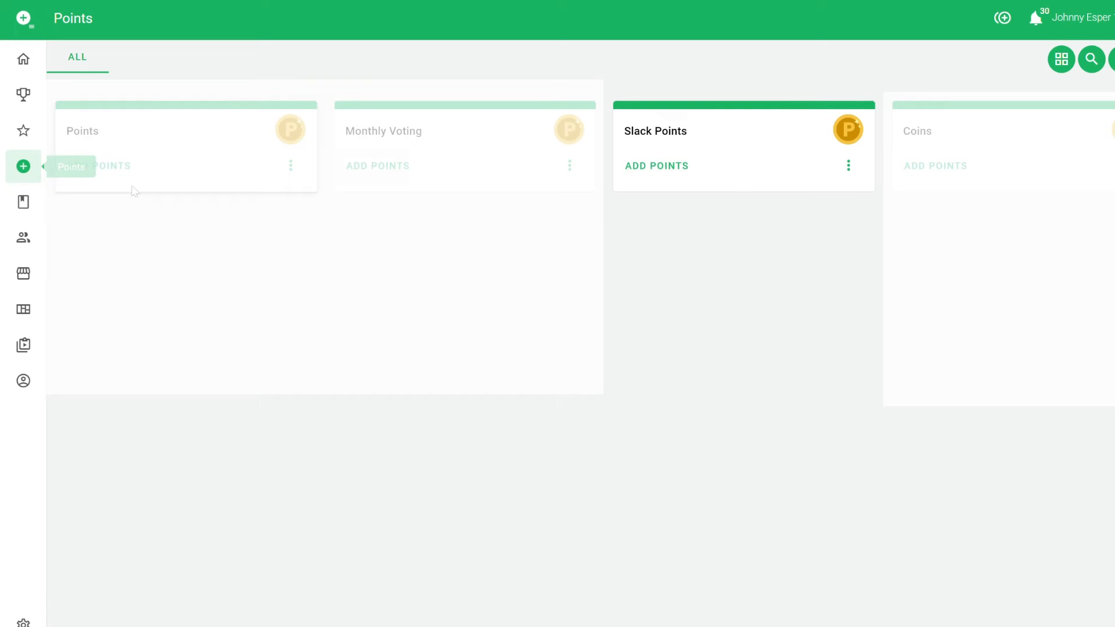
mouse_move(847, 181)
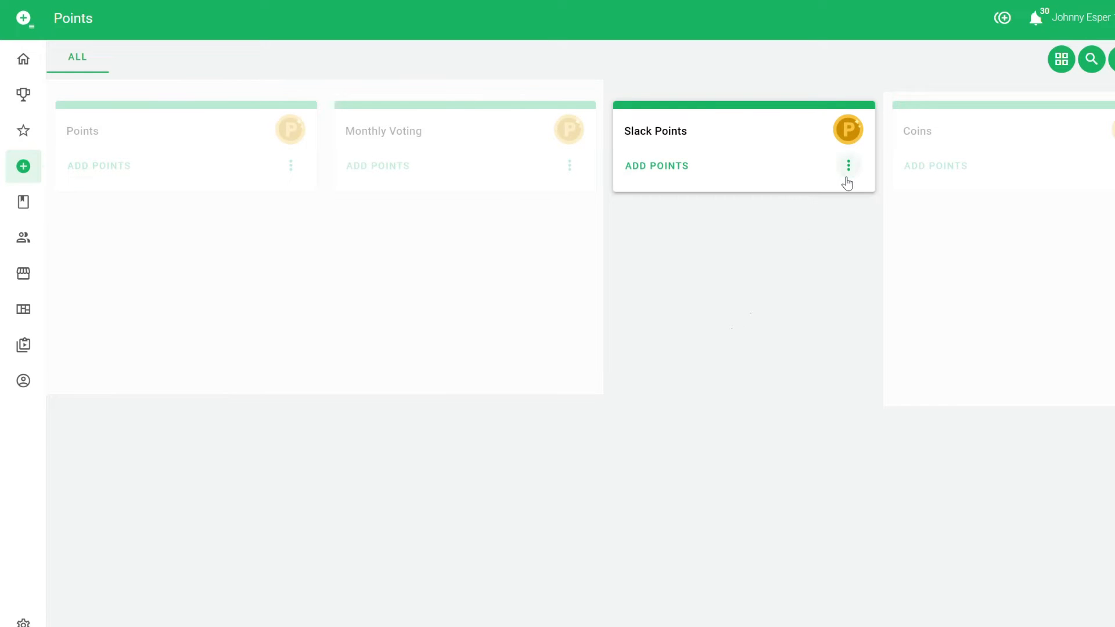
Review the Slack Points series settings, then go to the empty Badges page.
left_click(848, 165)
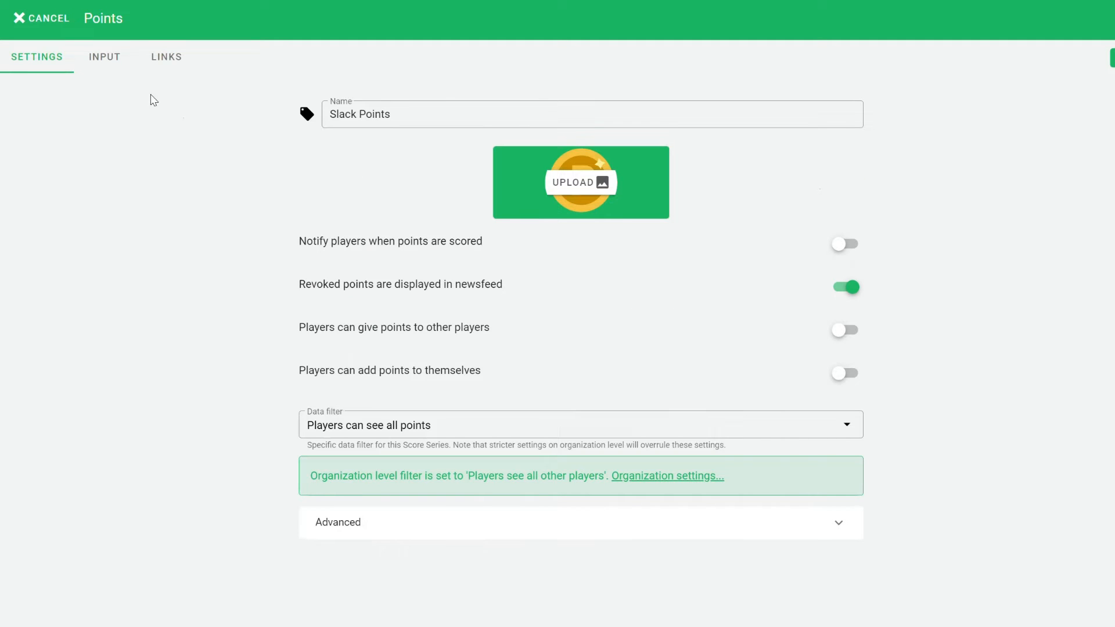
left_click(104, 56)
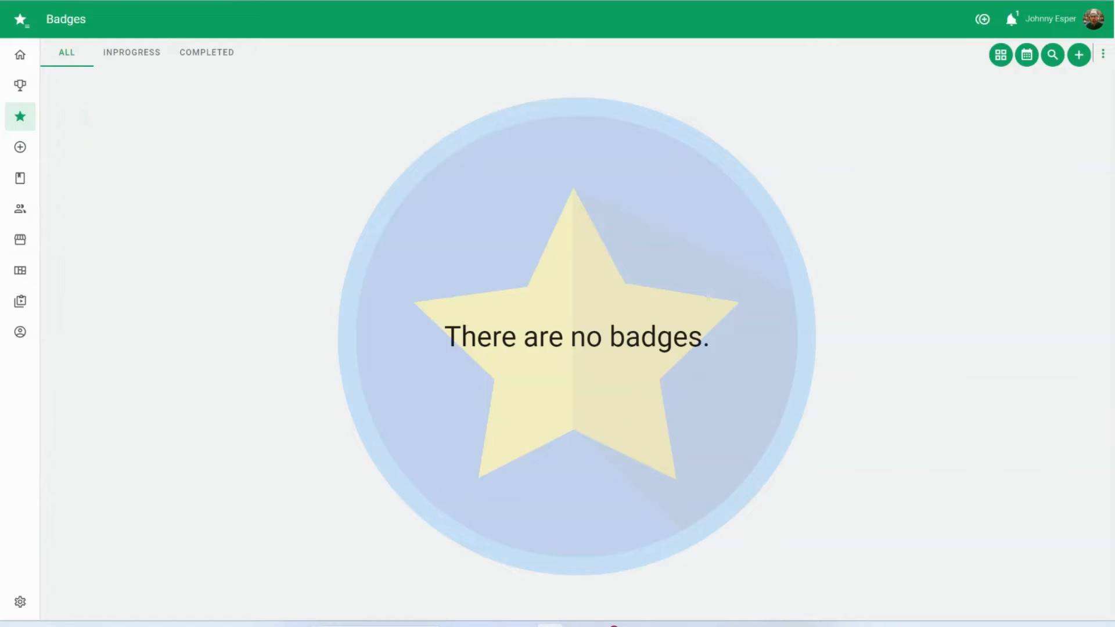
Create a monthly Reach an amount badge named 'Reach 5 points - Monthly'.
left_click(1079, 53)
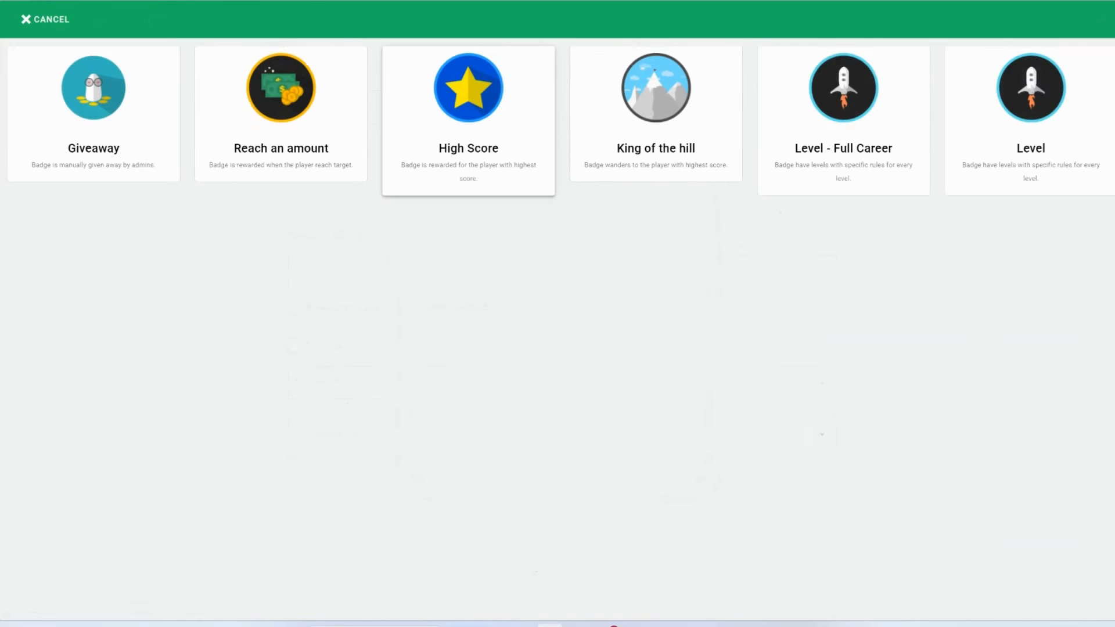
left_click(280, 88)
type("Reach 5 points")
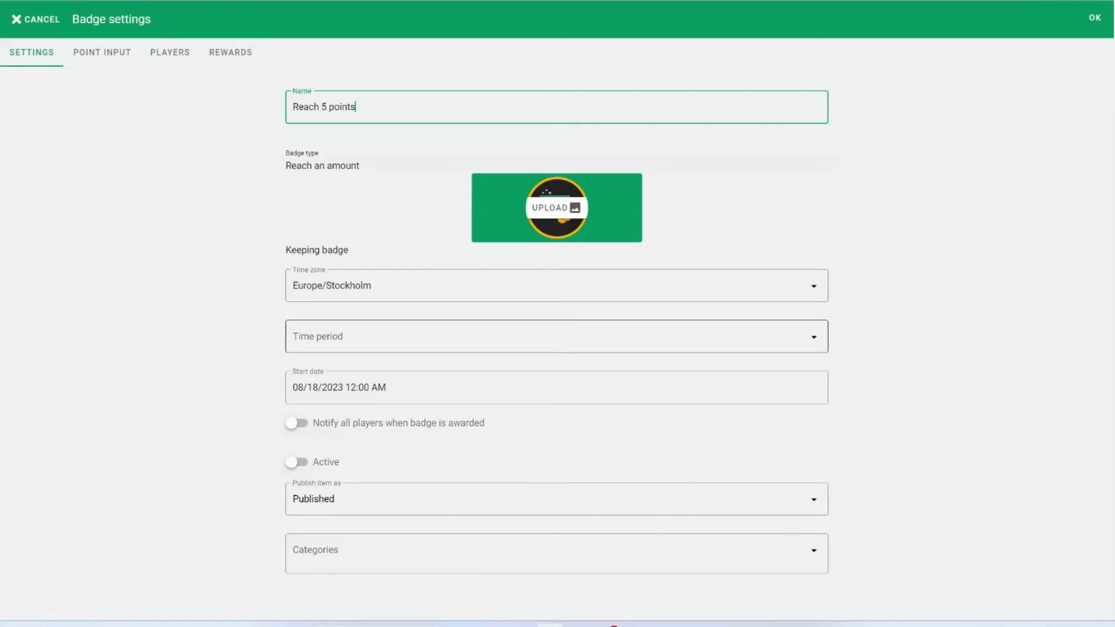
left_click(554, 336)
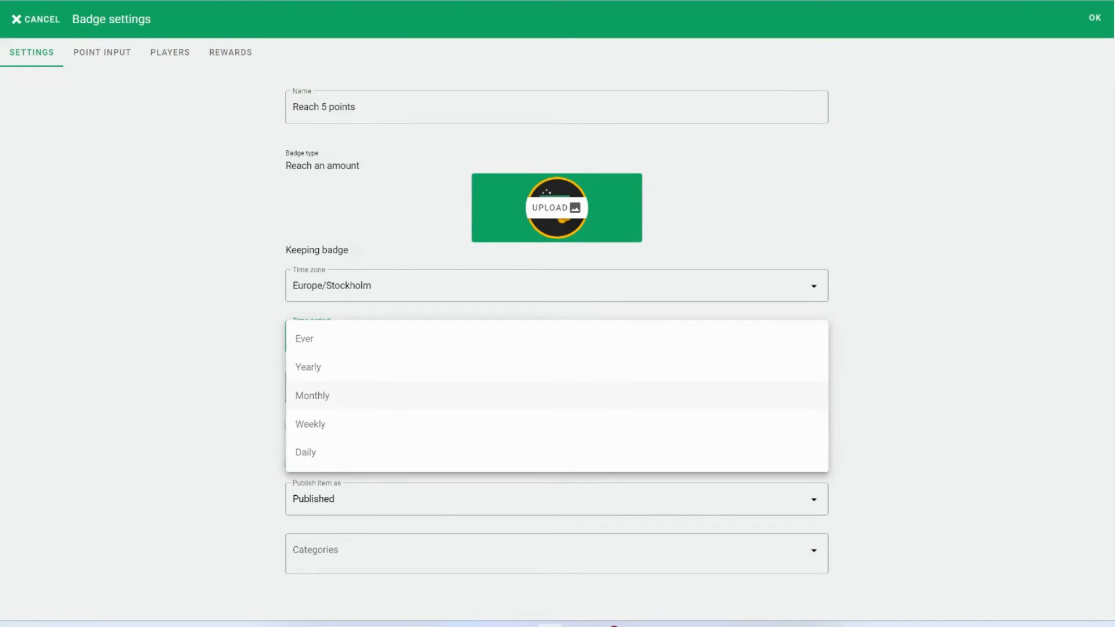
left_click(312, 395)
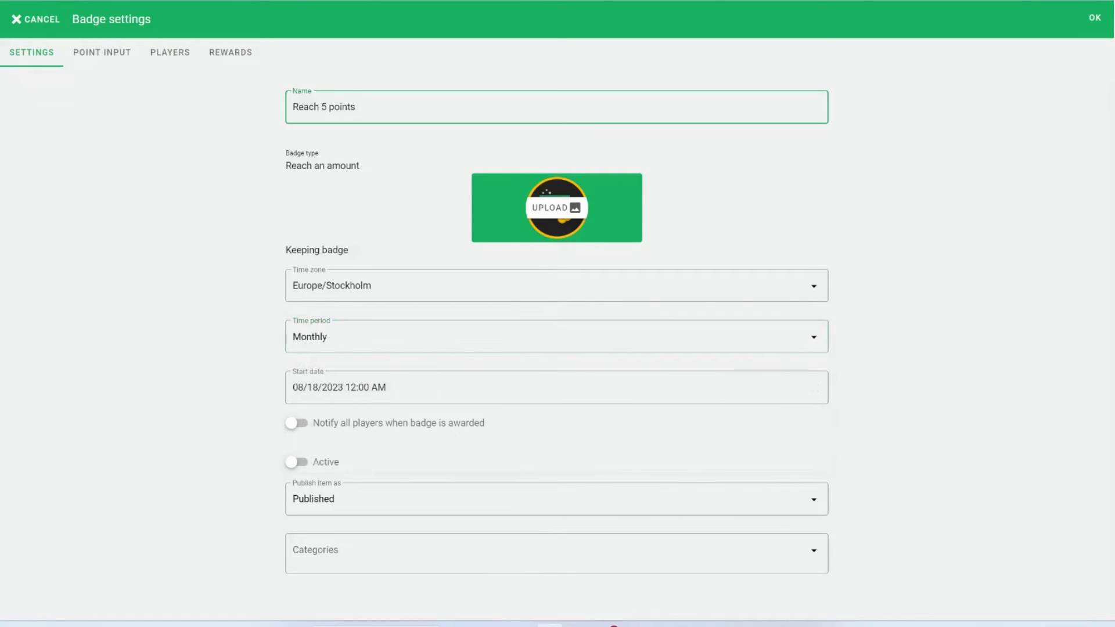
type("-")
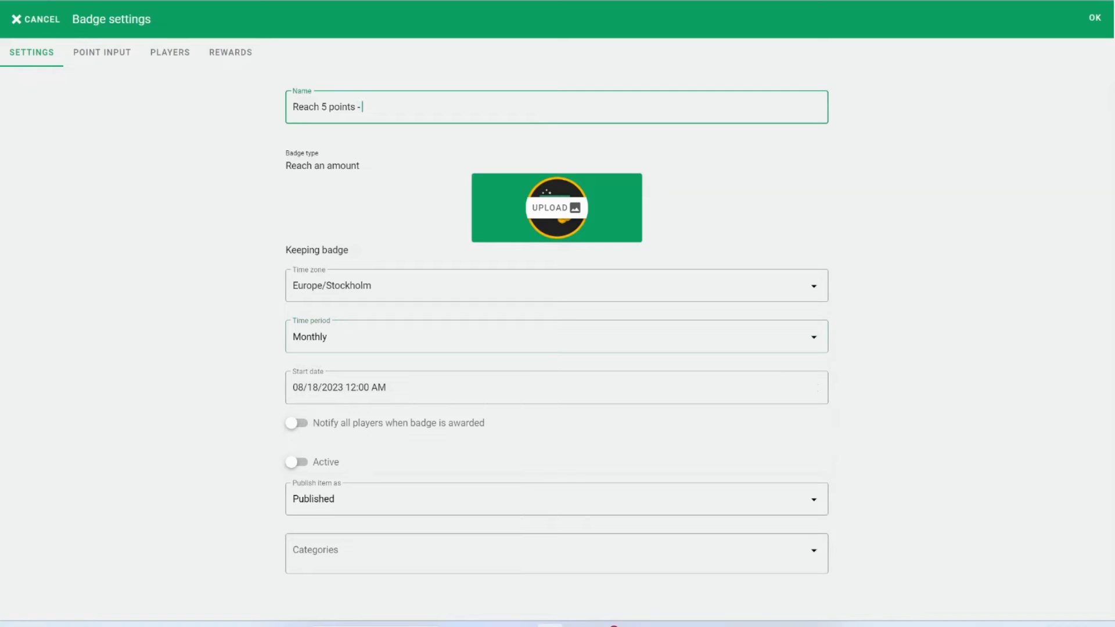
type("Monthly")
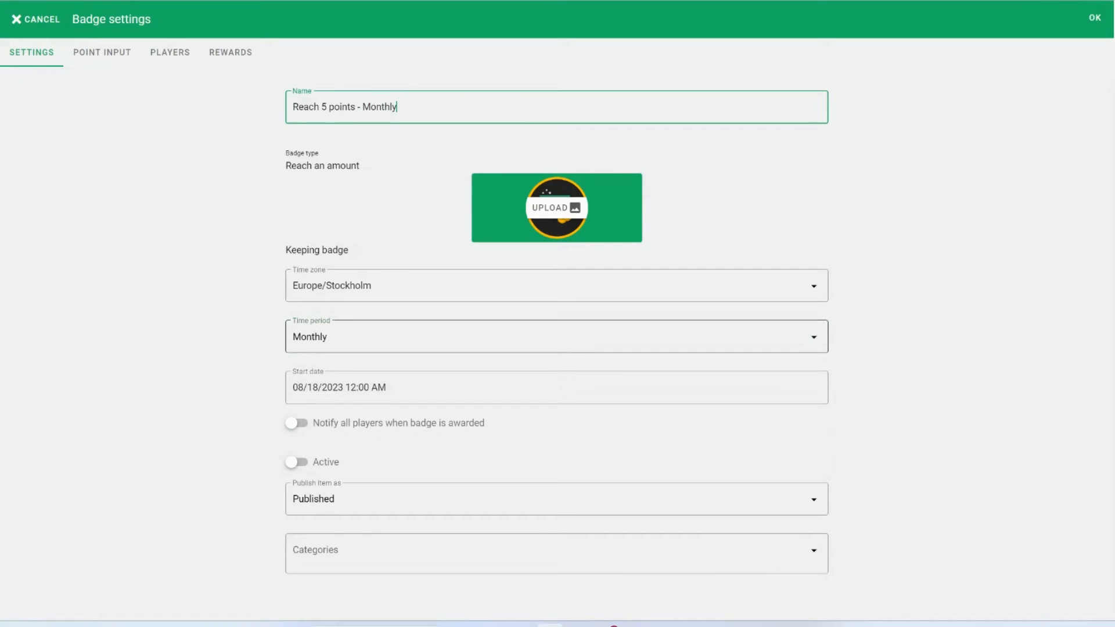
left_click(101, 52)
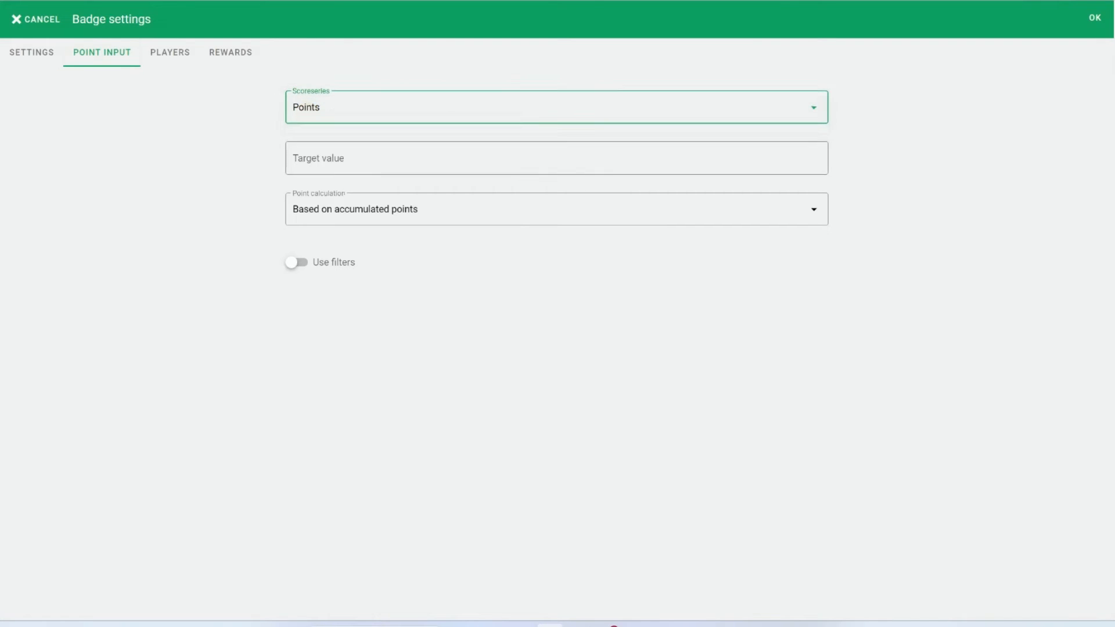
Set the badge's point amount to 5 with a 5 Gems reward and save it.
type("5")
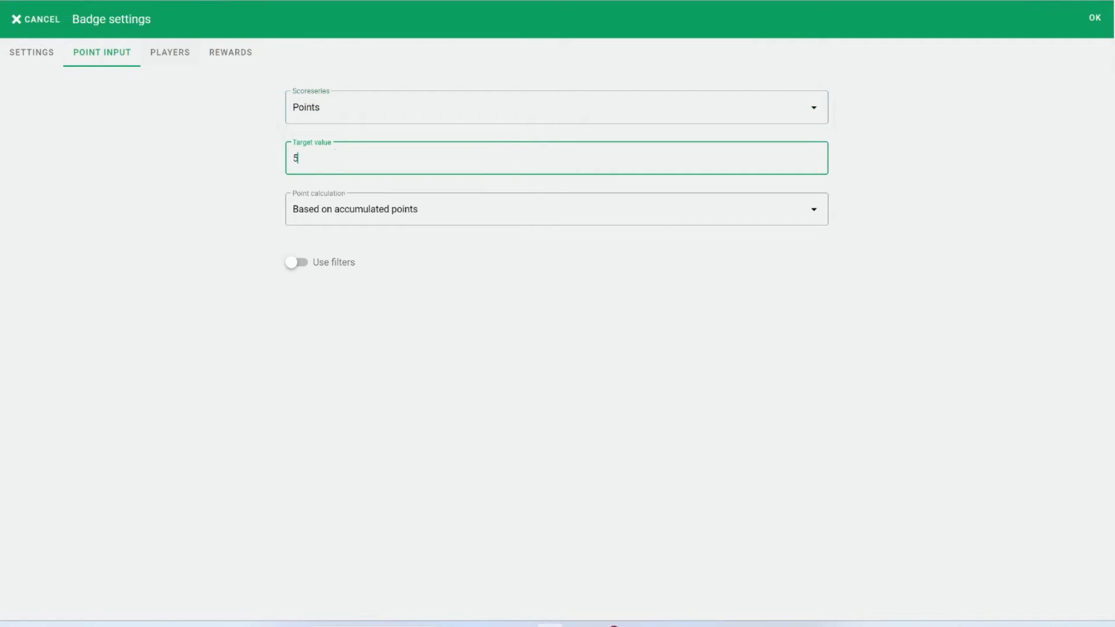
left_click(171, 53)
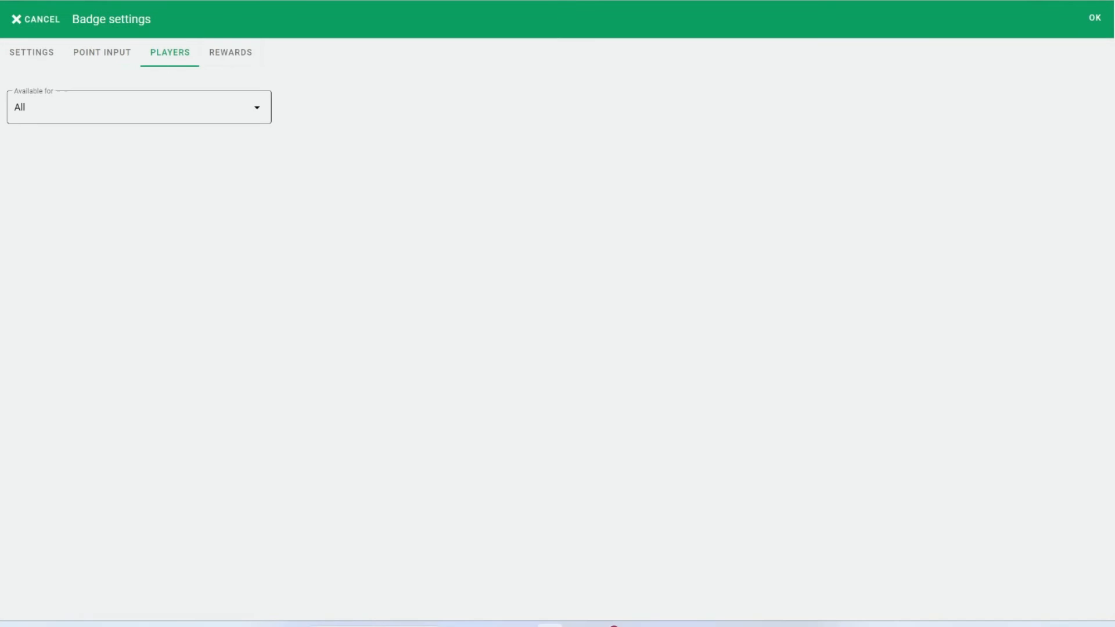
left_click(230, 52)
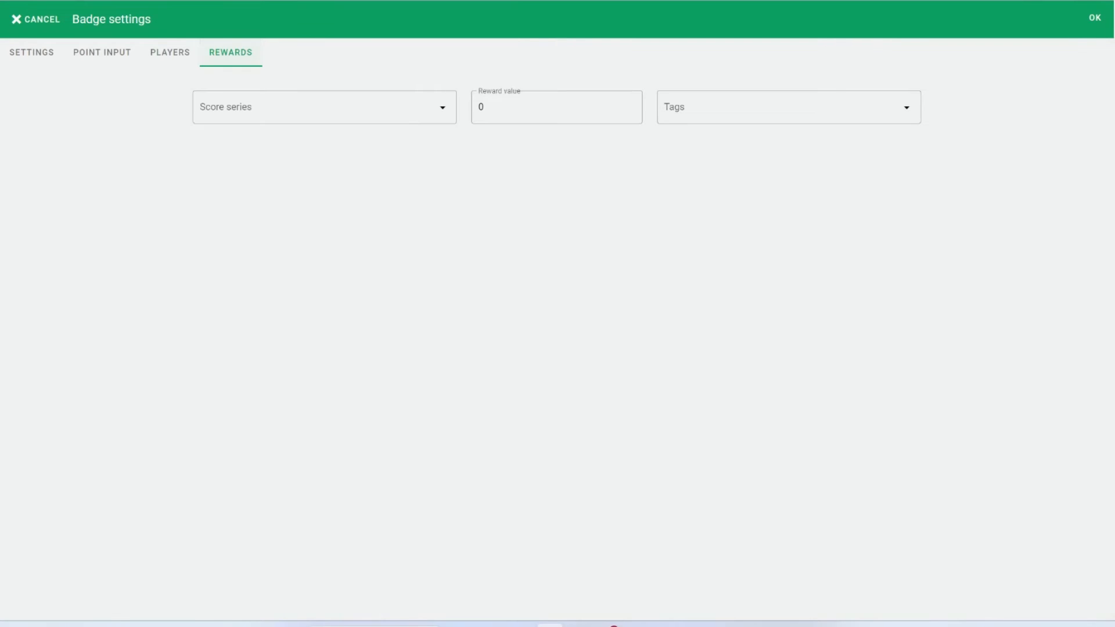
left_click(324, 107)
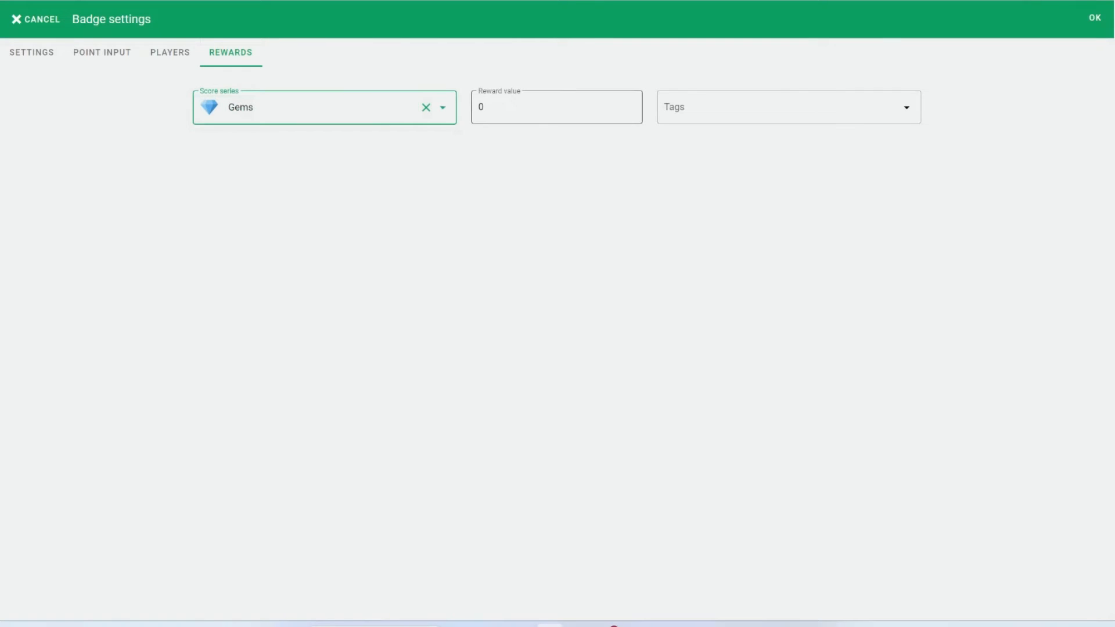
left_click(555, 107)
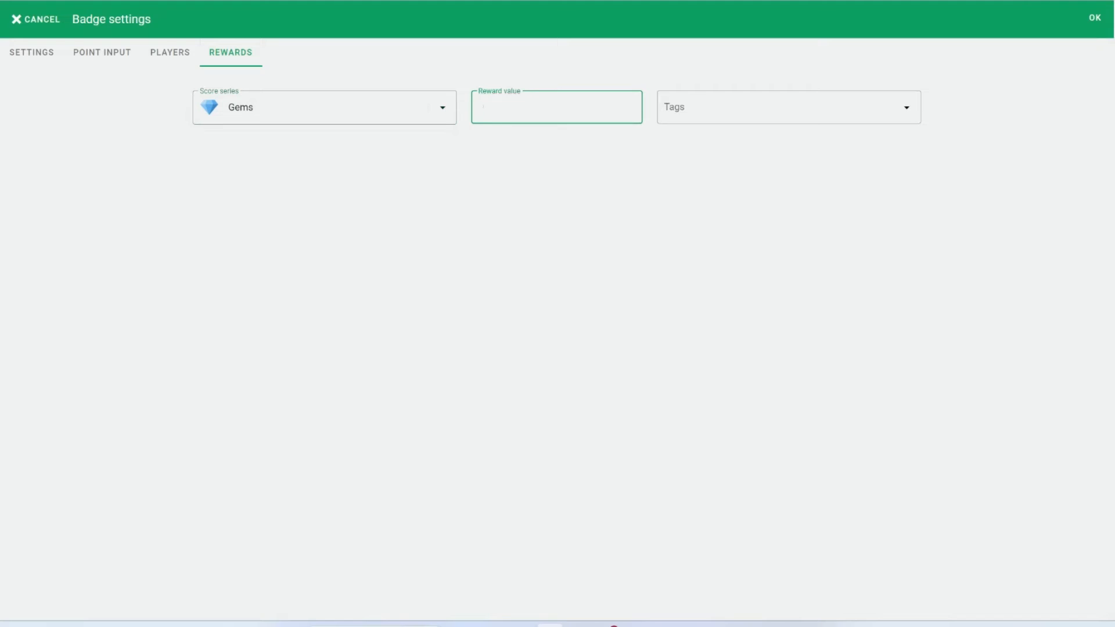
left_click(1094, 17)
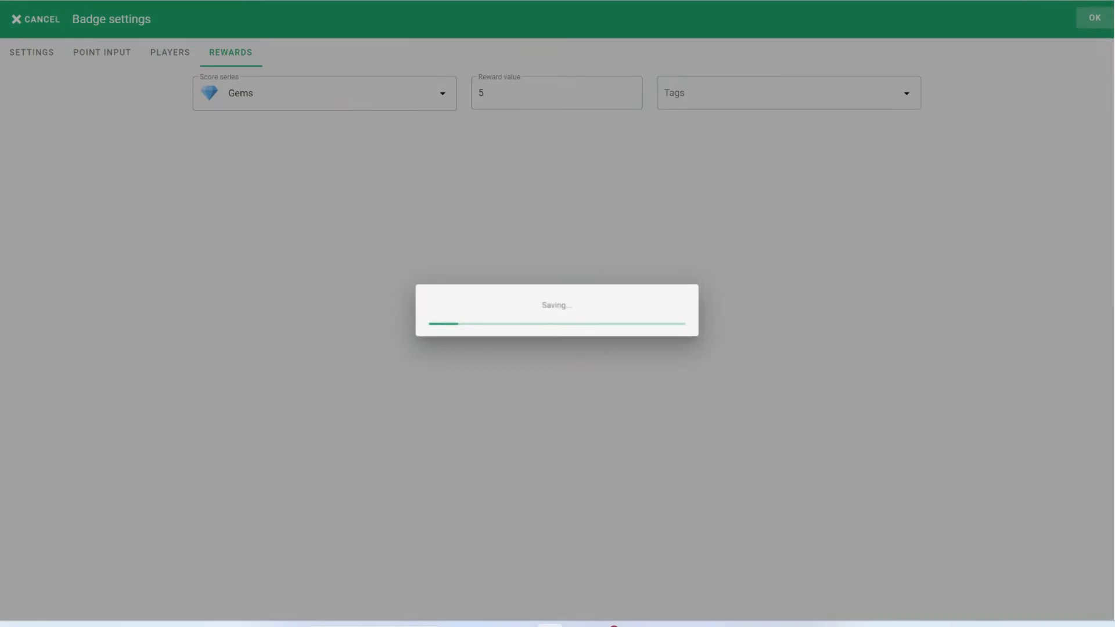
Publish the badge and start a new competition from the competitions page.
left_click(1097, 16)
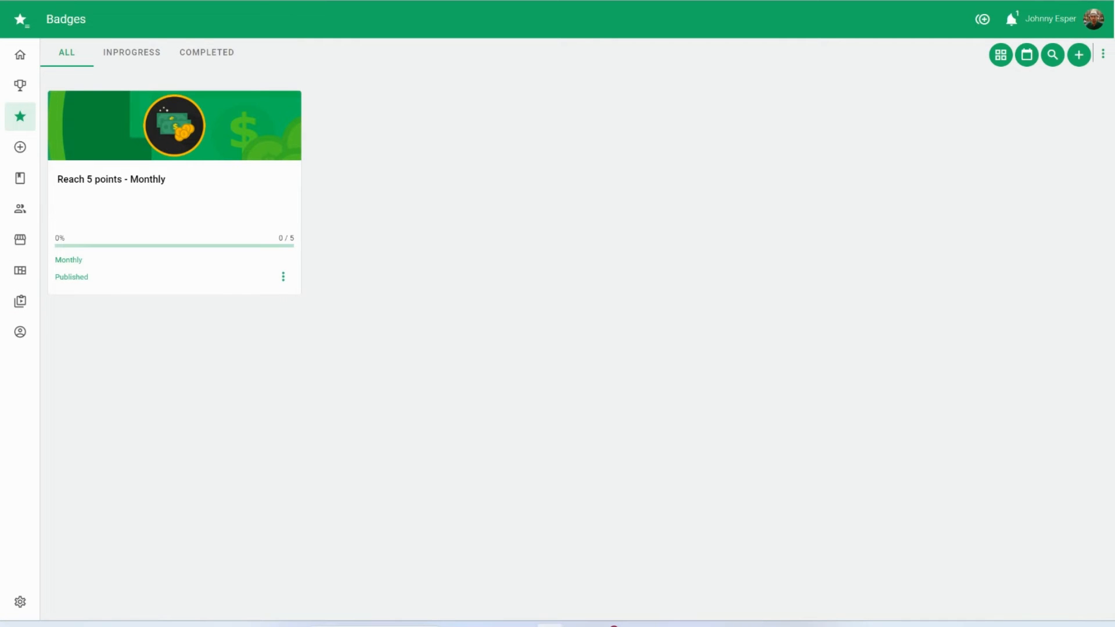
mouse_move(21, 116)
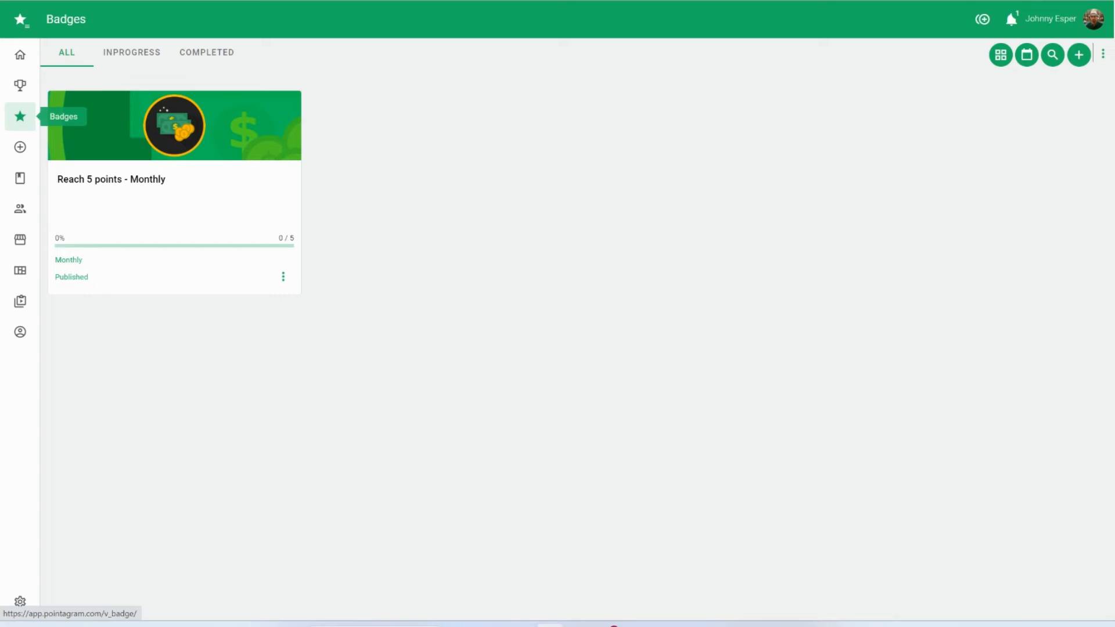
left_click(20, 84)
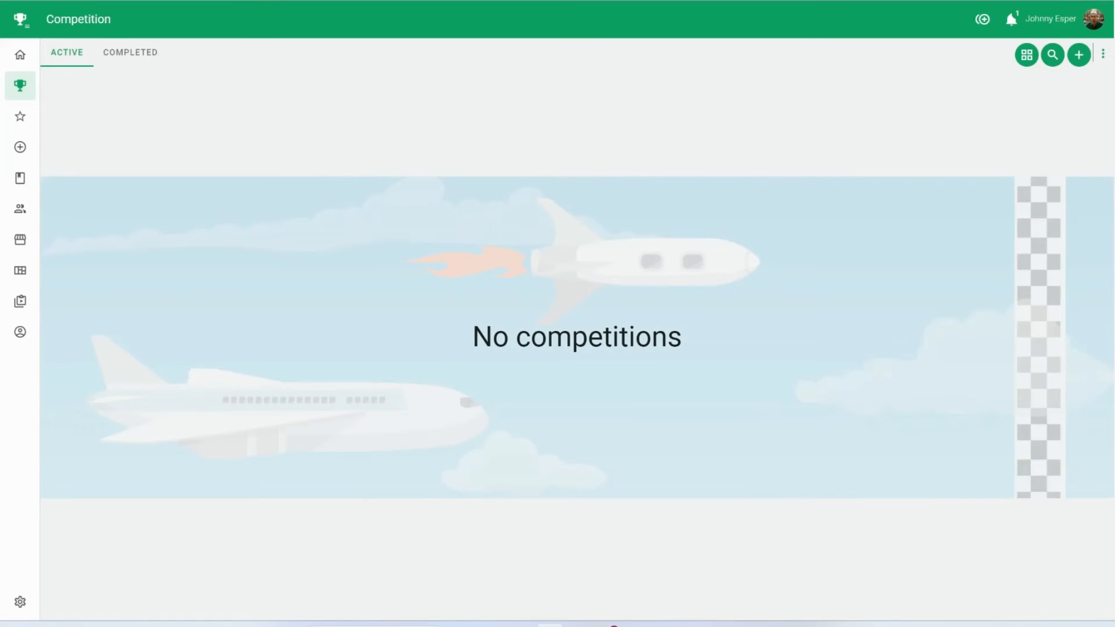
left_click(1079, 55)
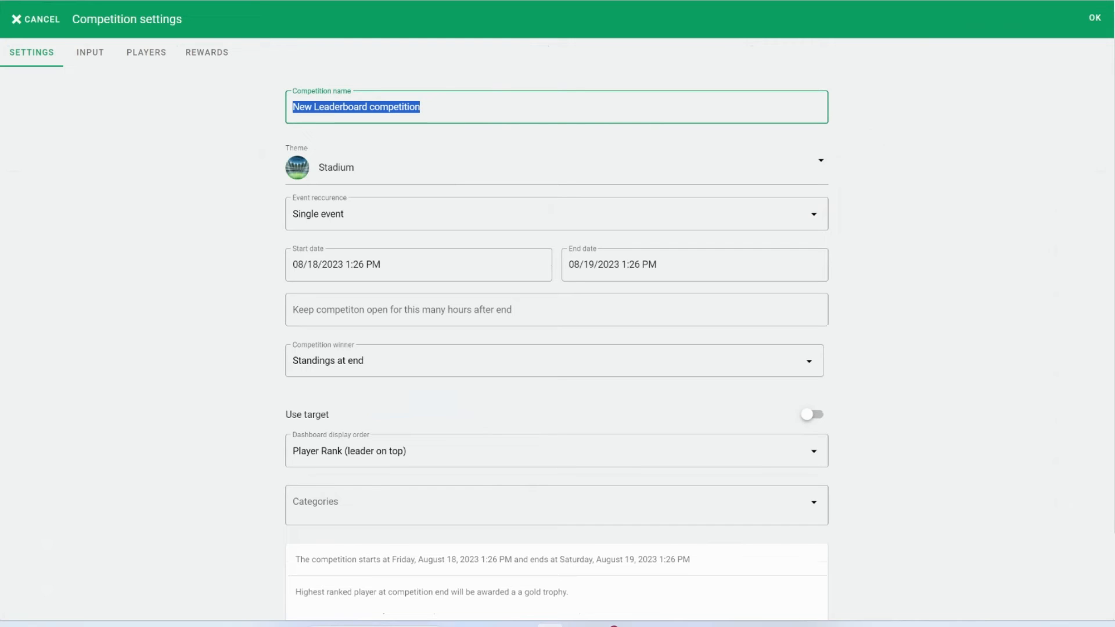
Name the competition 'Leaders', include Players, and reward first place with 10 Gems.
key("Delete")
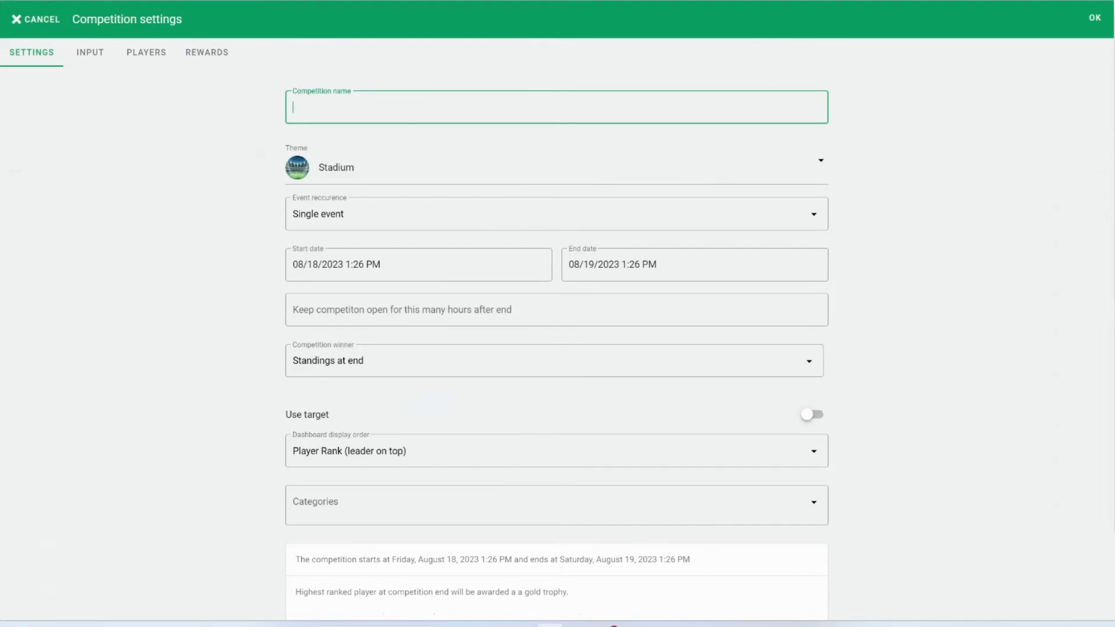
type("Leaders")
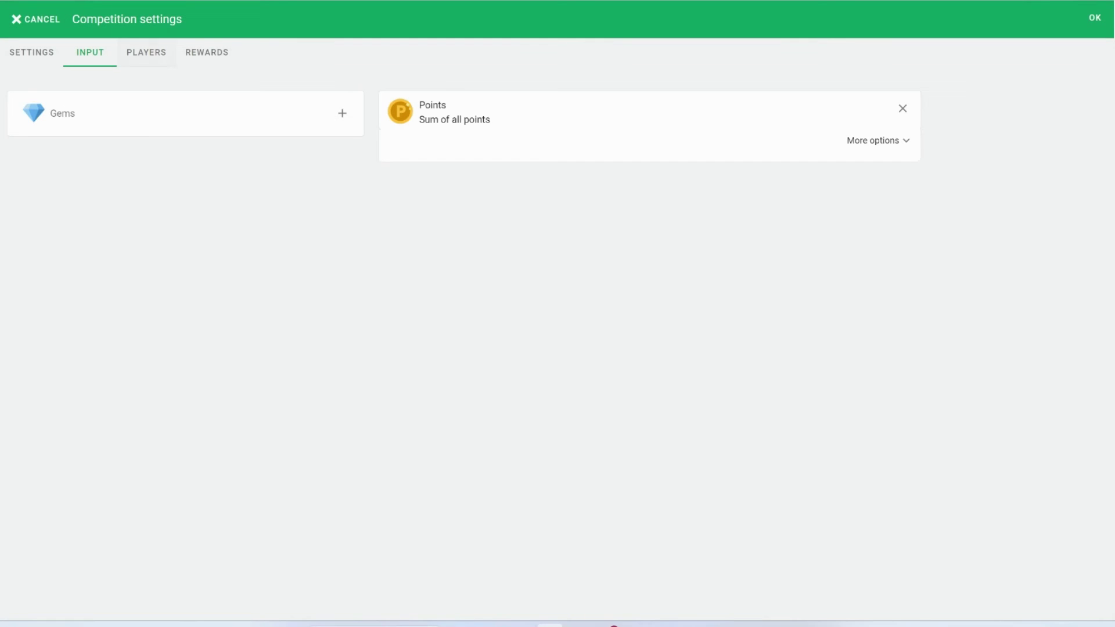
left_click(146, 52)
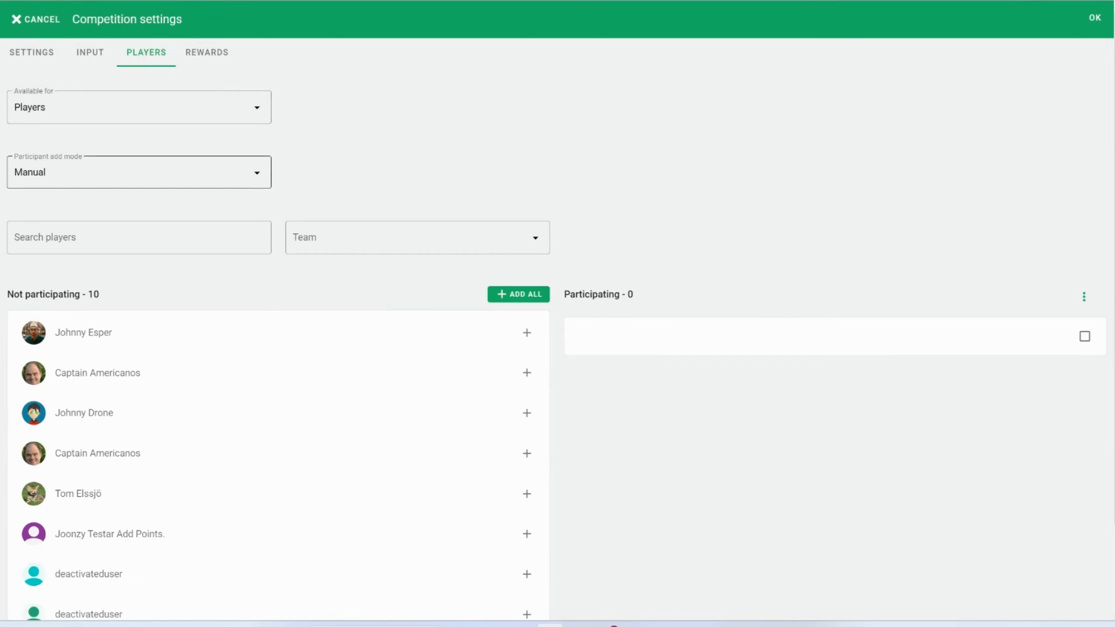
left_click(138, 172)
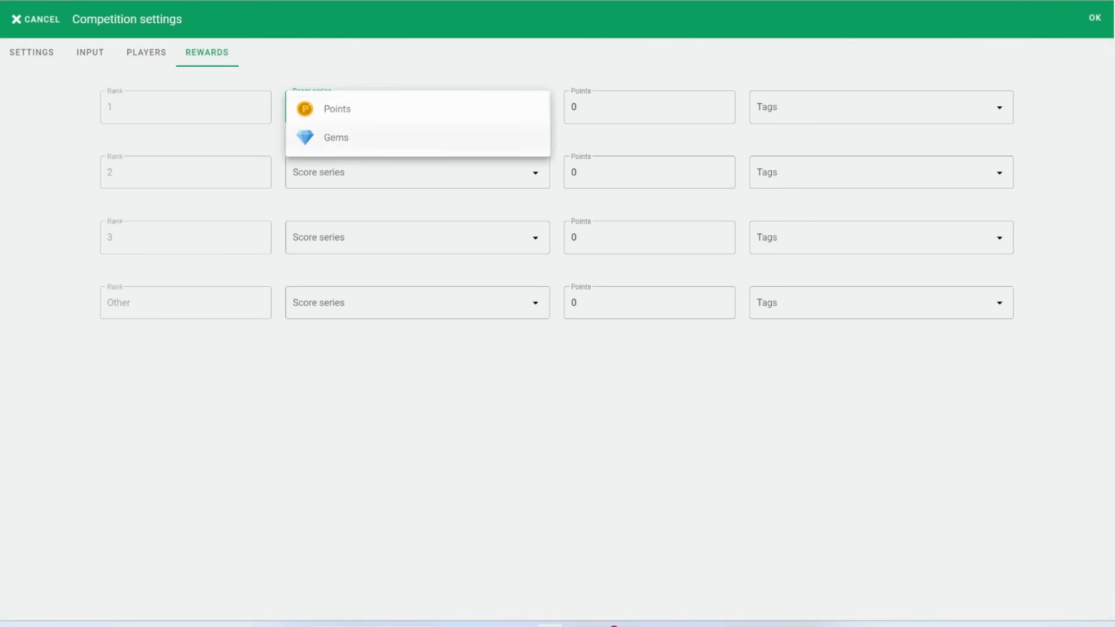
left_click(335, 137)
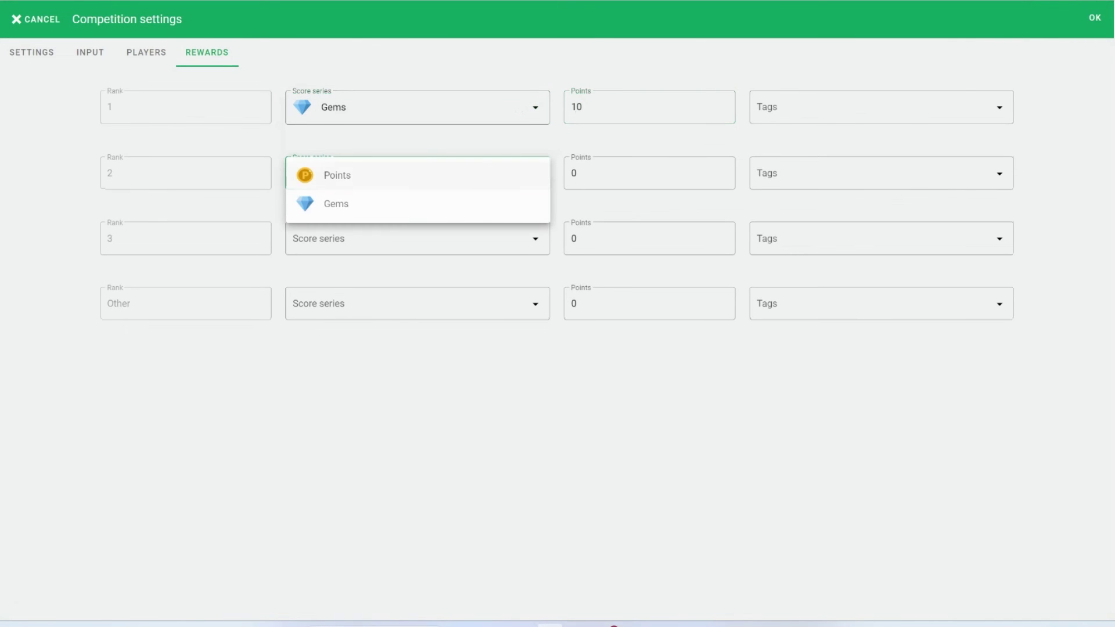
left_click(336, 203)
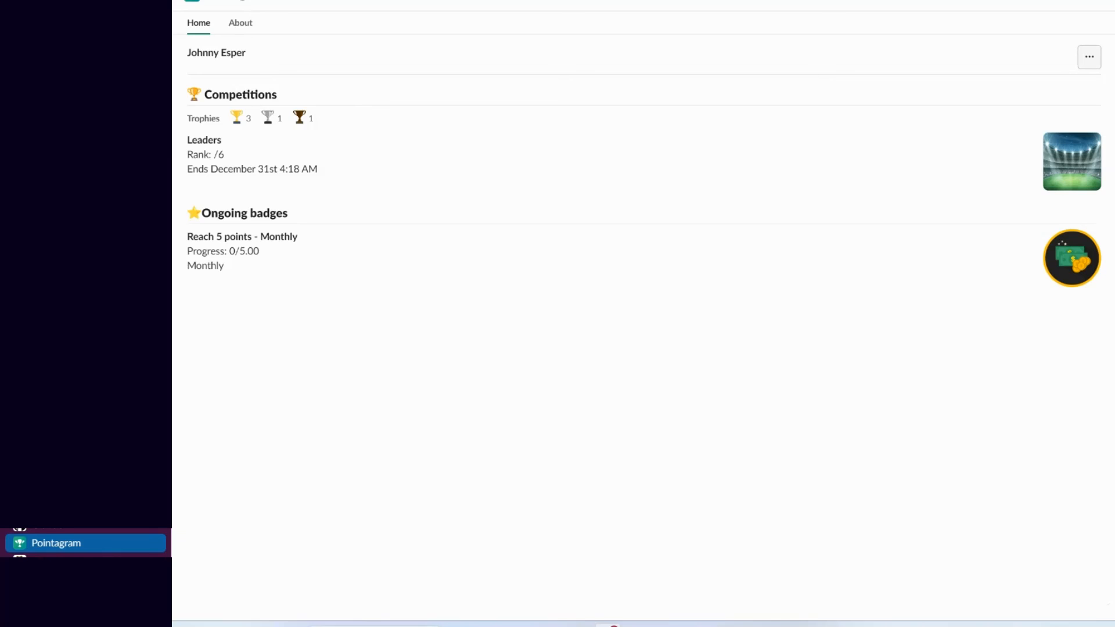
Award 5 Points to Captain Americanos from the Pointagram app in Slack.
left_click(1089, 56)
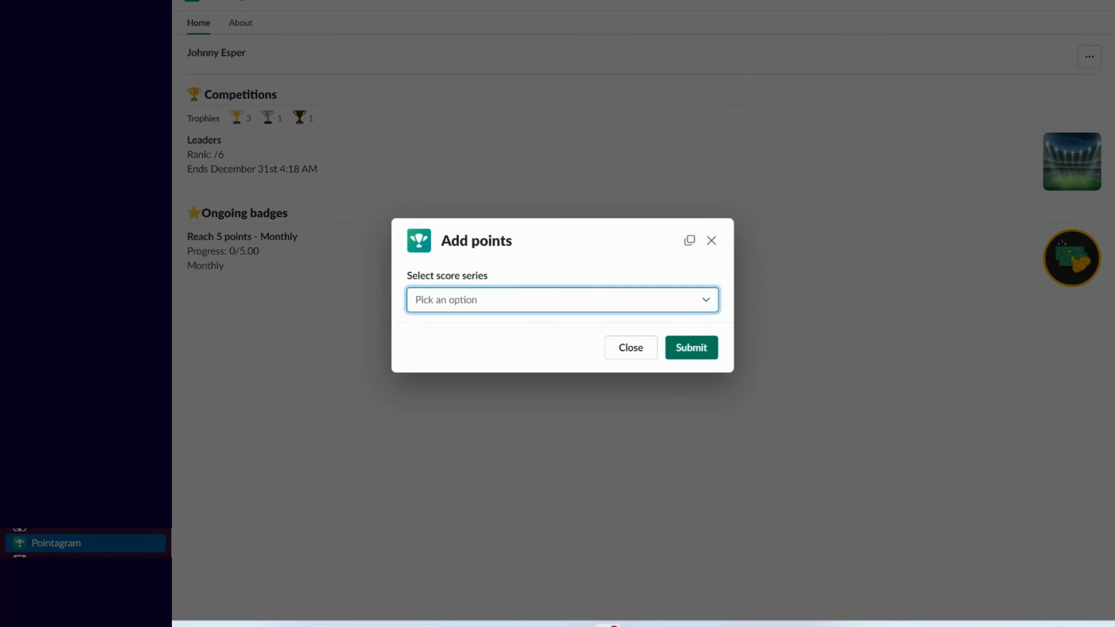
left_click(561, 300)
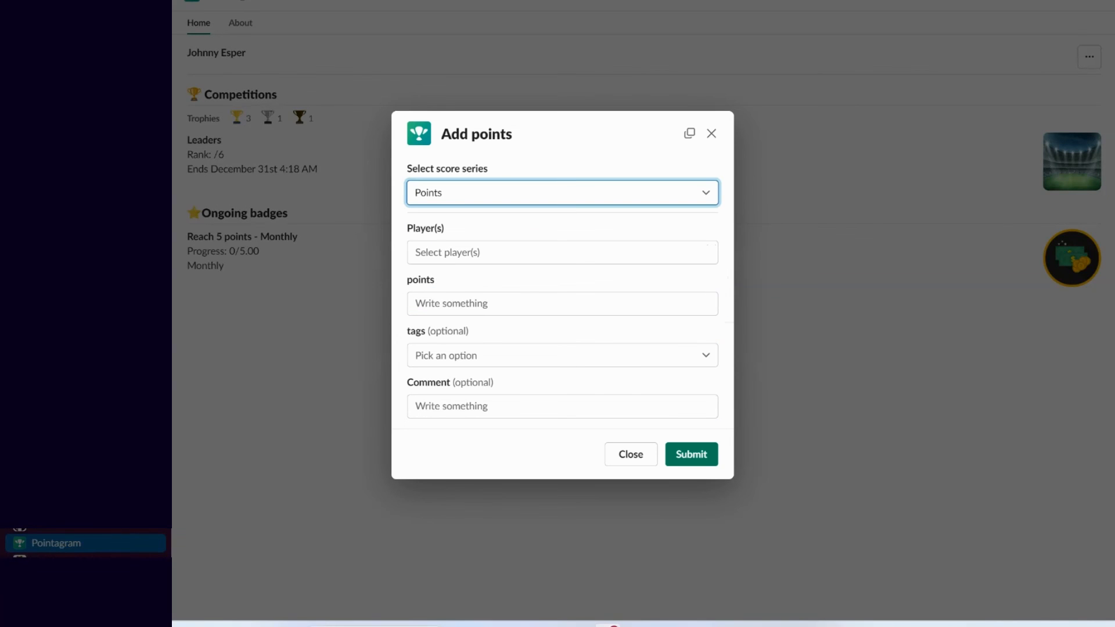
left_click(562, 252)
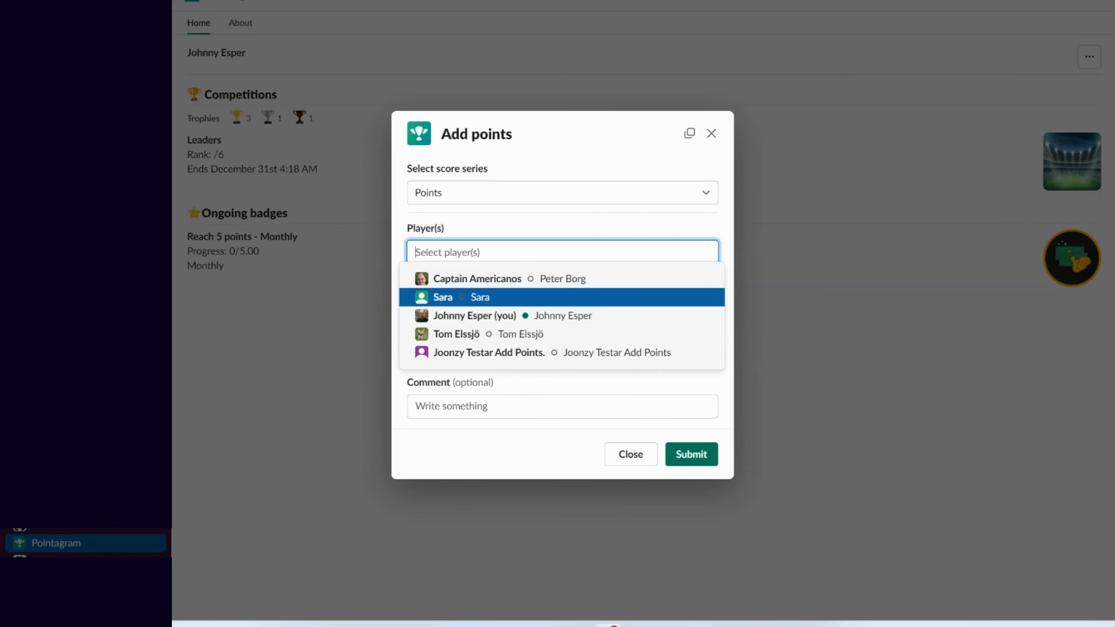
left_click(476, 278)
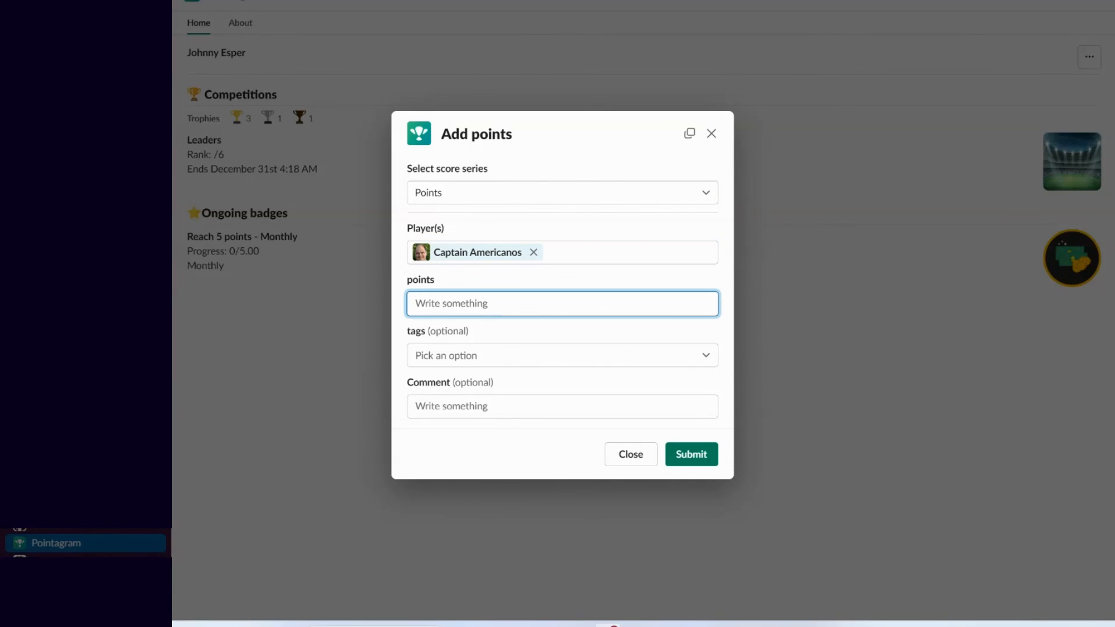
type("5")
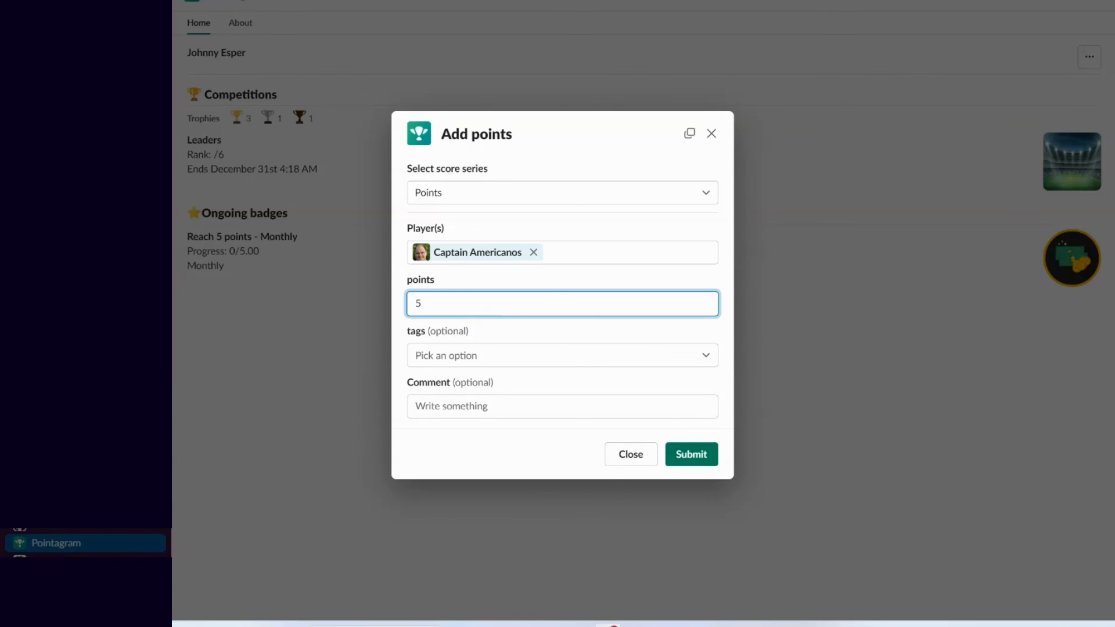
left_click(562, 406)
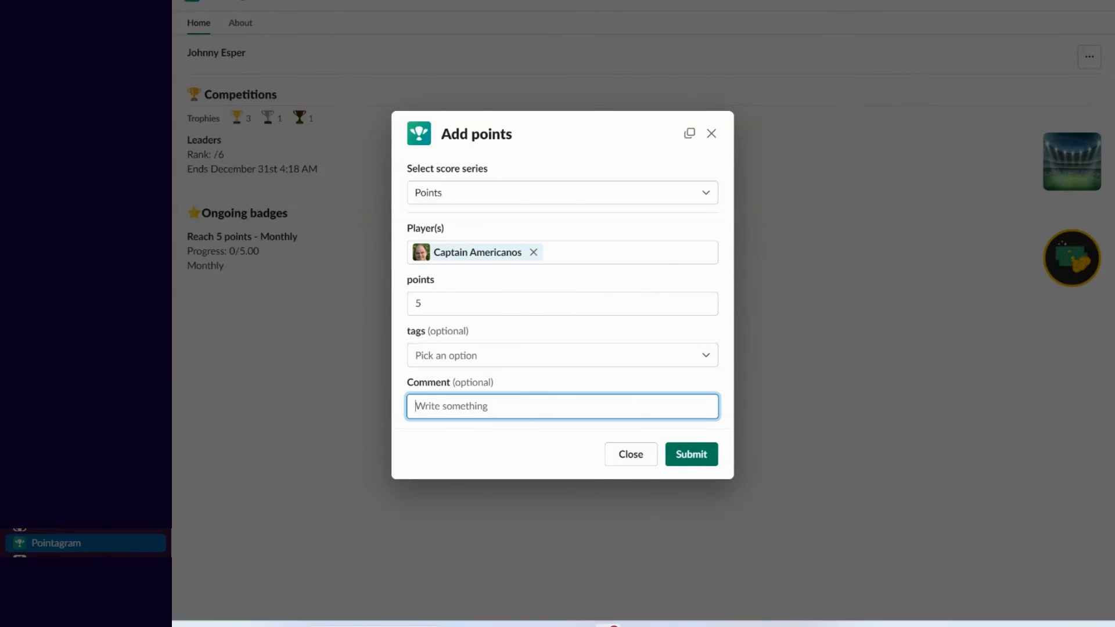
left_click(691, 454)
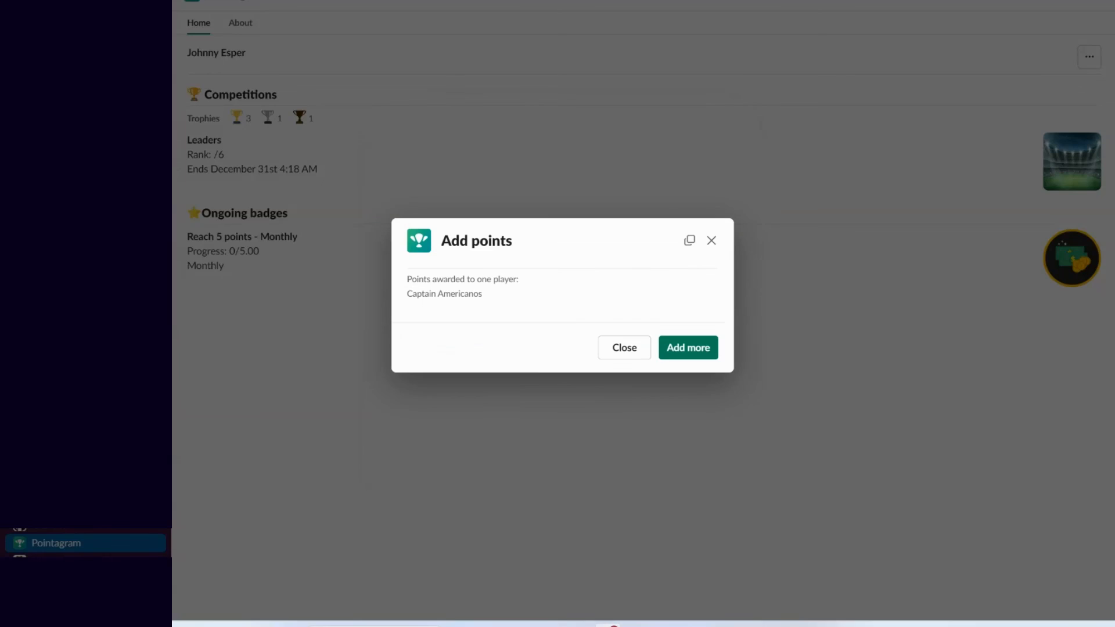
left_click(625, 347)
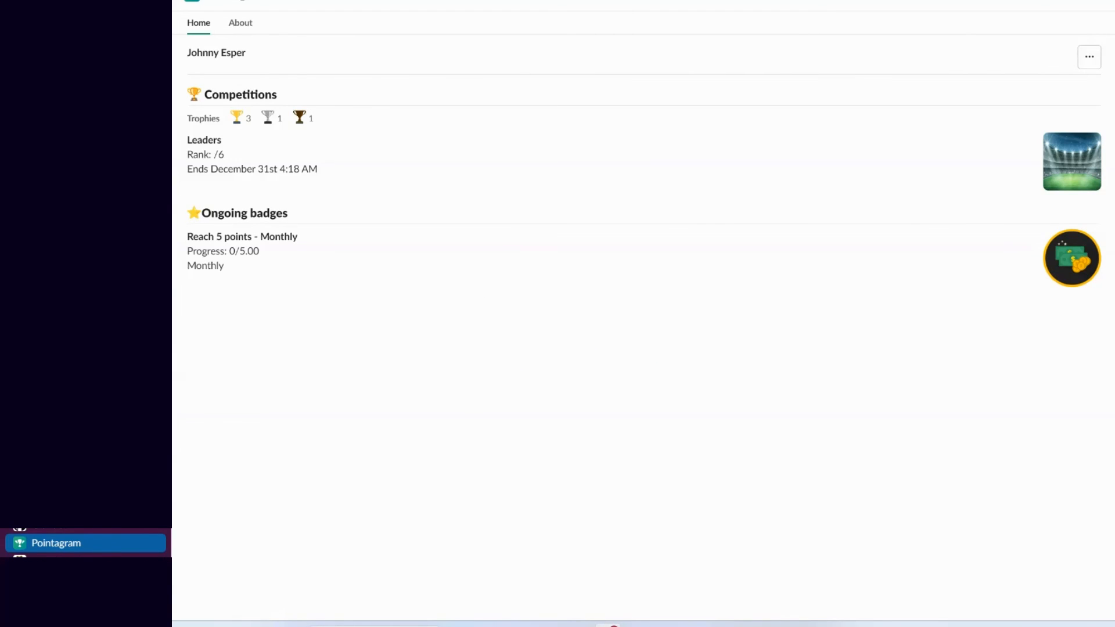
View the Leaders competition leaderboard, showing six players at 0 points.
left_click(1088, 57)
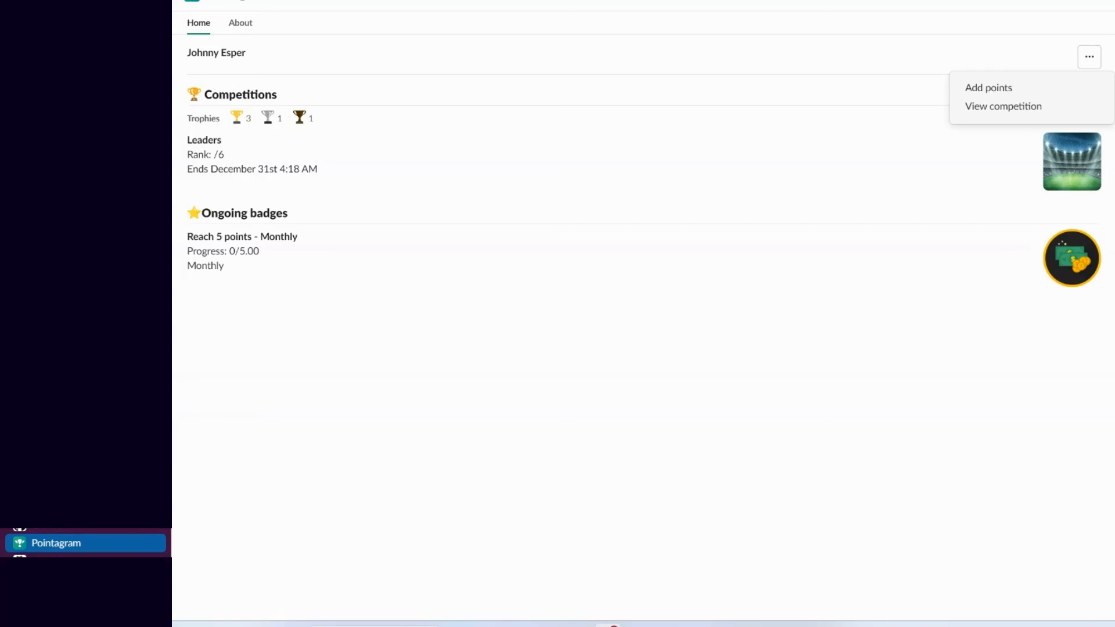
left_click(1003, 105)
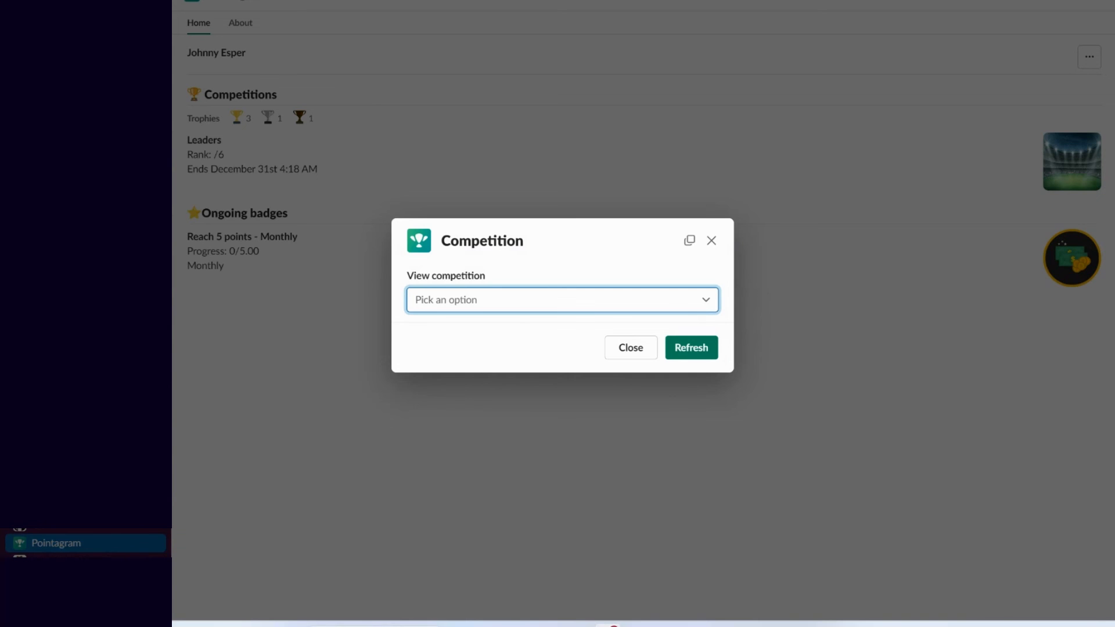
left_click(561, 300)
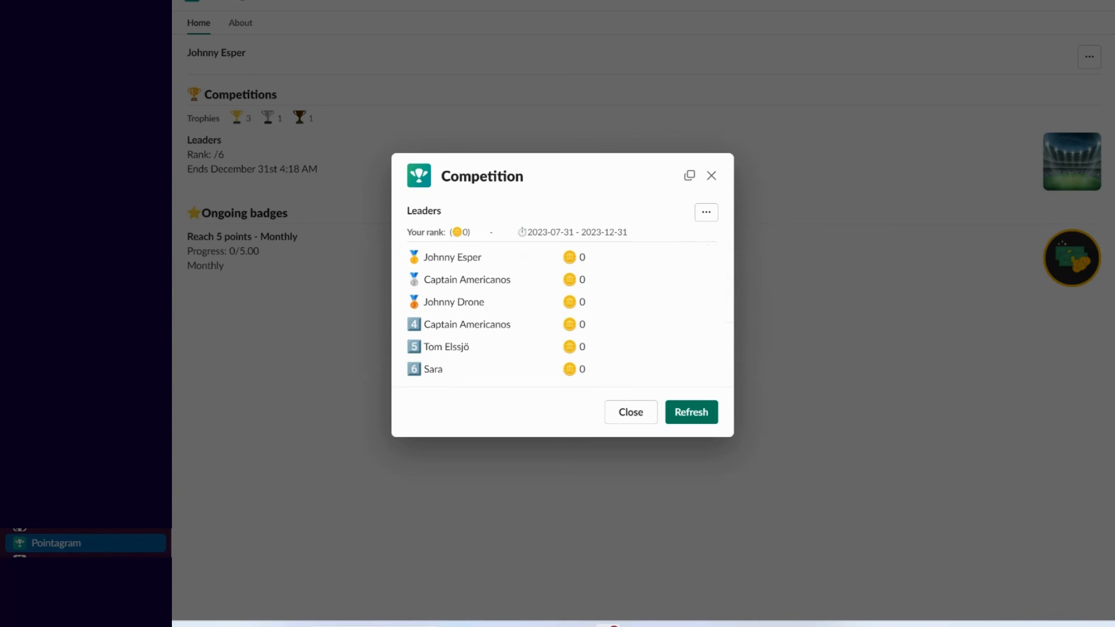